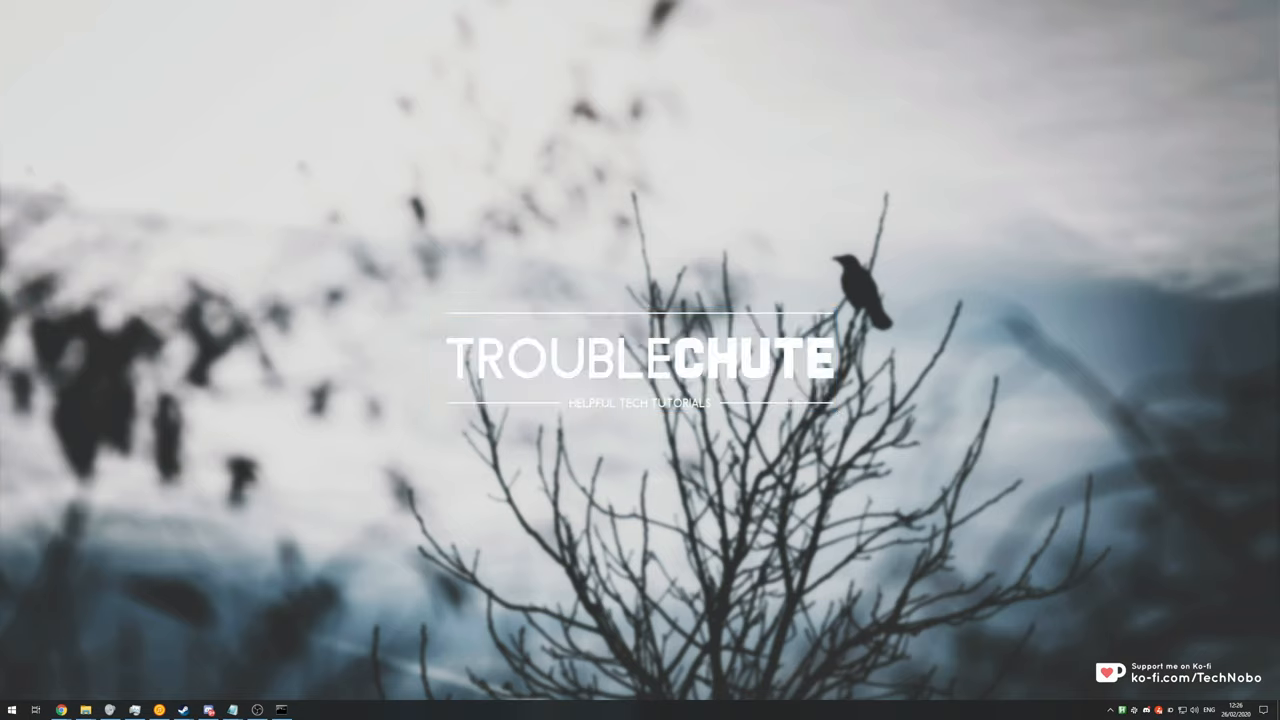
# Launch Affinity Photo, dismiss the update notice and expand the Background group's layers in Wallpapers.afphoto.
pyautogui.click(304, 712)
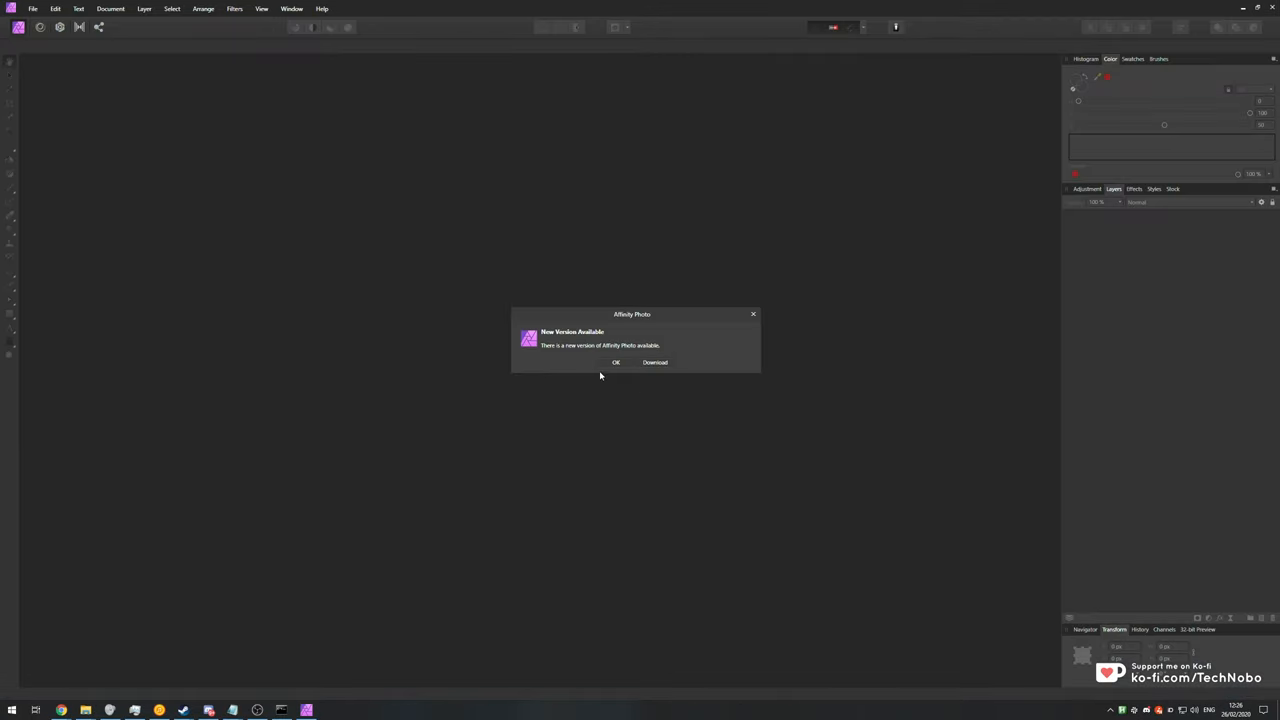
pyautogui.click(616, 362)
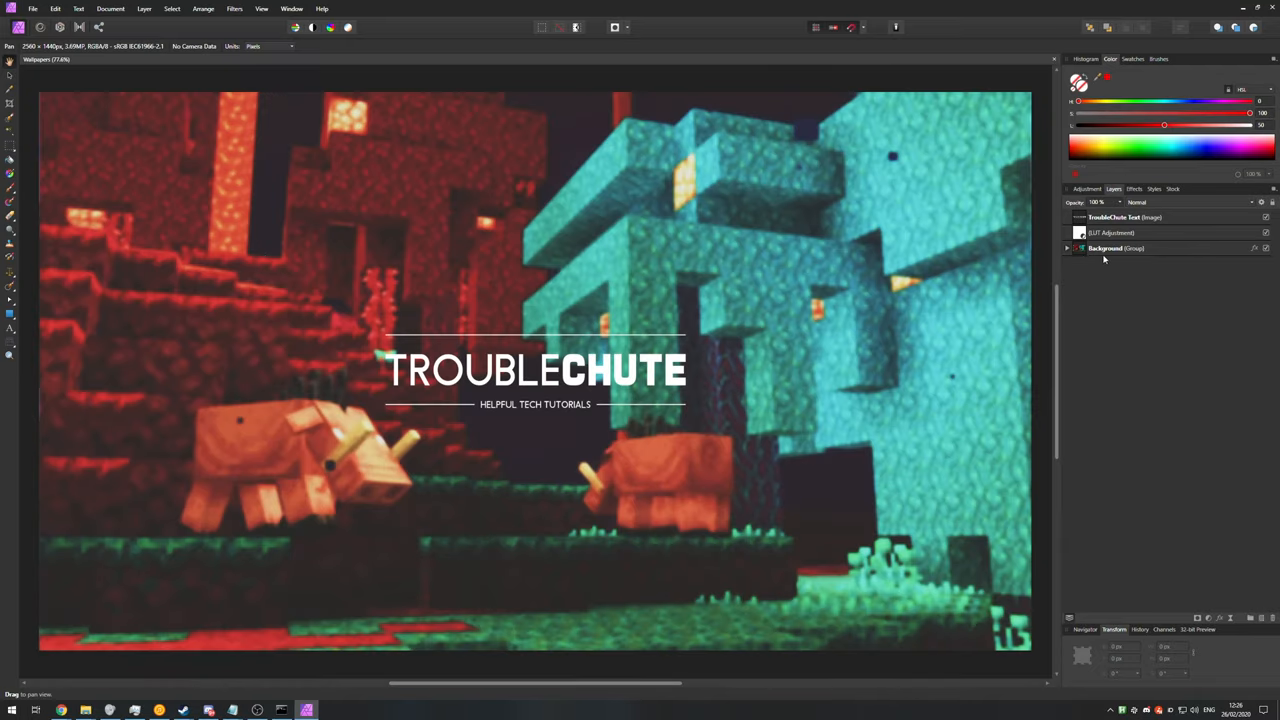
pyautogui.click(1120, 232)
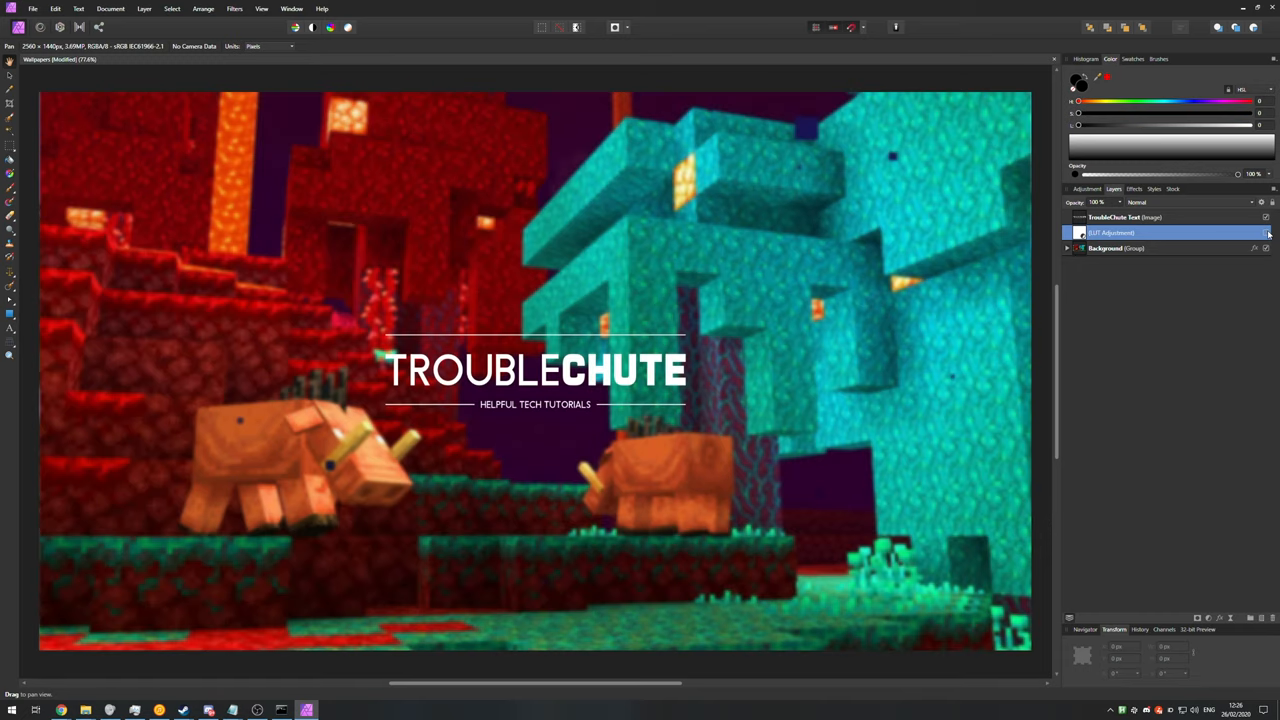
pyautogui.click(1068, 248)
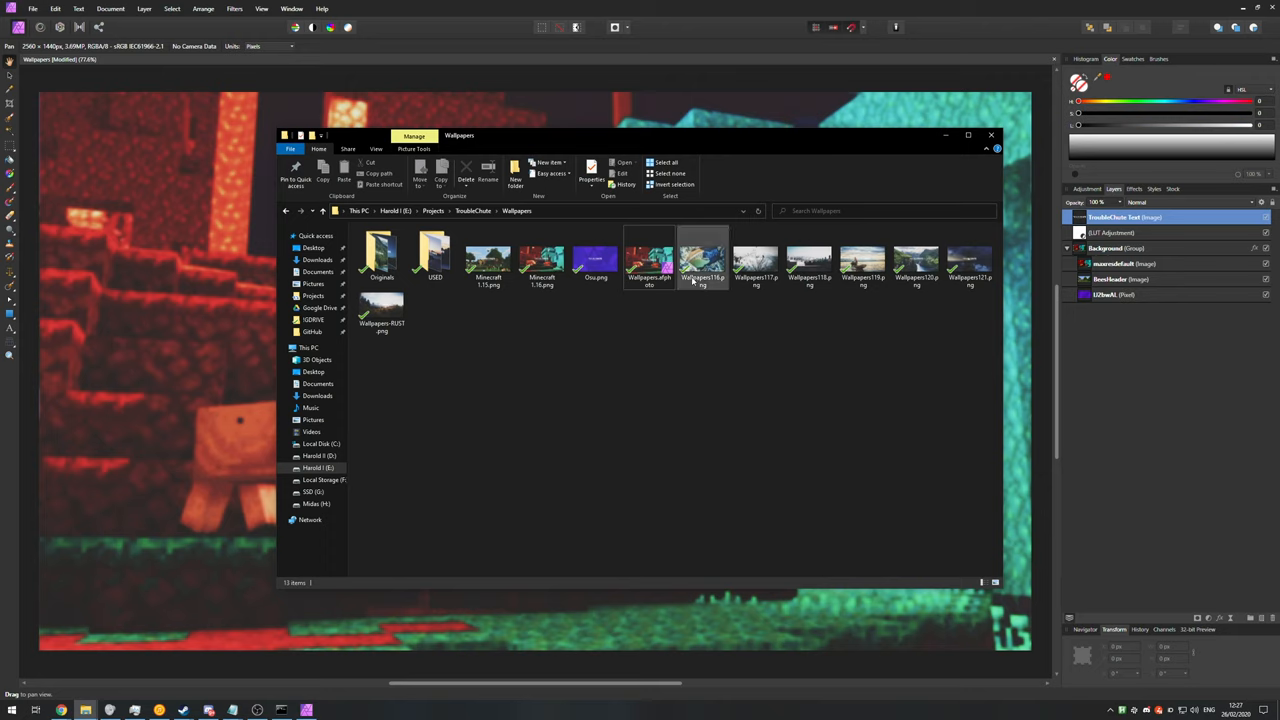
# Preview a wallpaper image in Photo Viewer, then browse the USED folder of wallpapers.
pyautogui.click(648, 258)
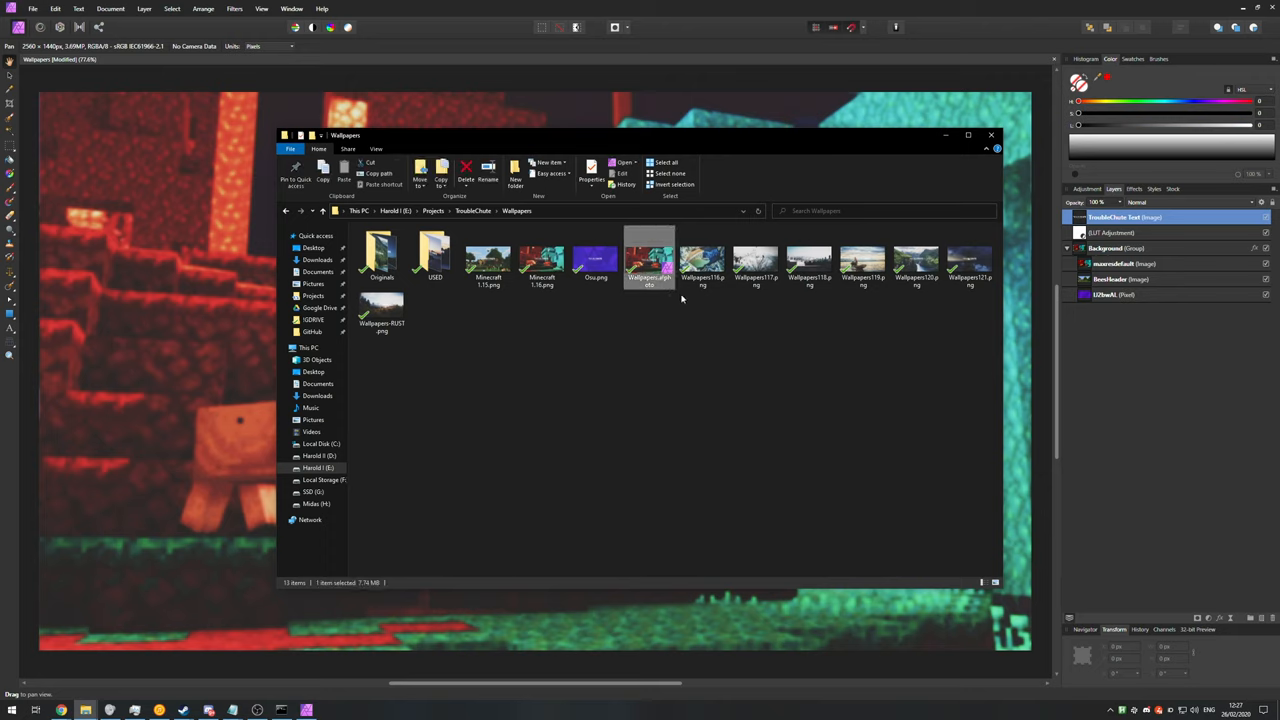
pyautogui.click(704, 260)
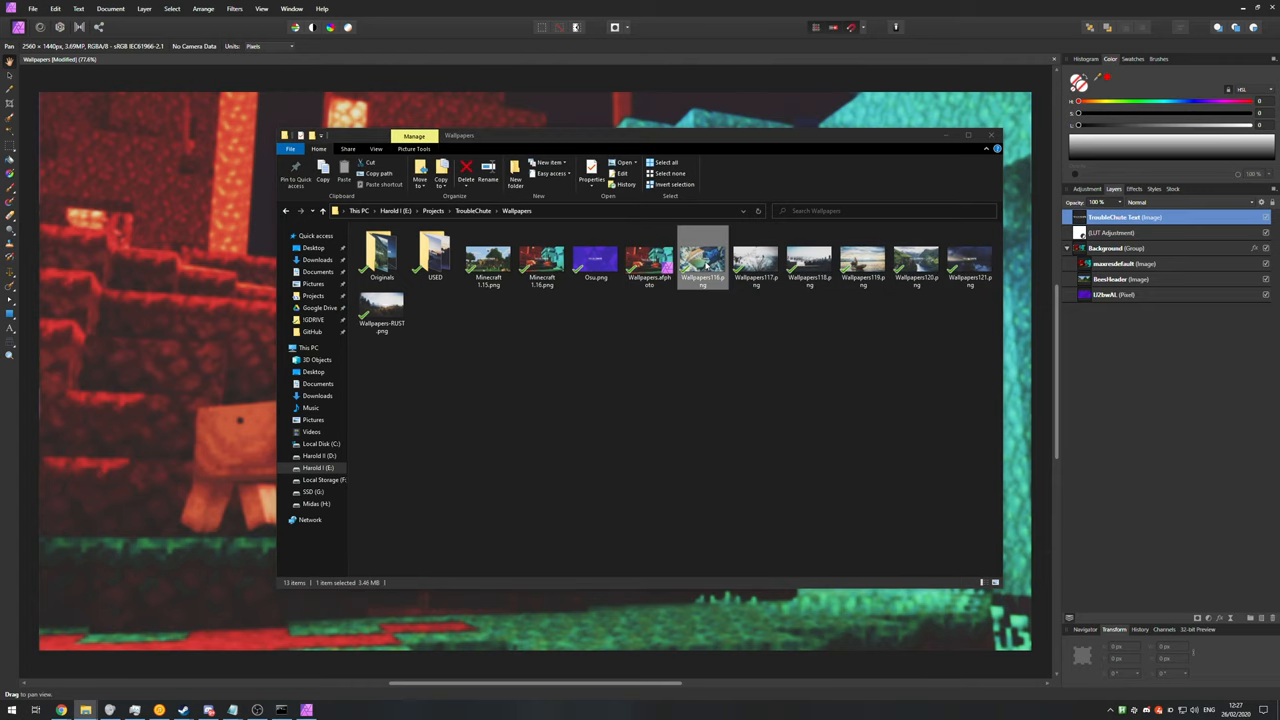
pyautogui.doubleClick(756, 258)
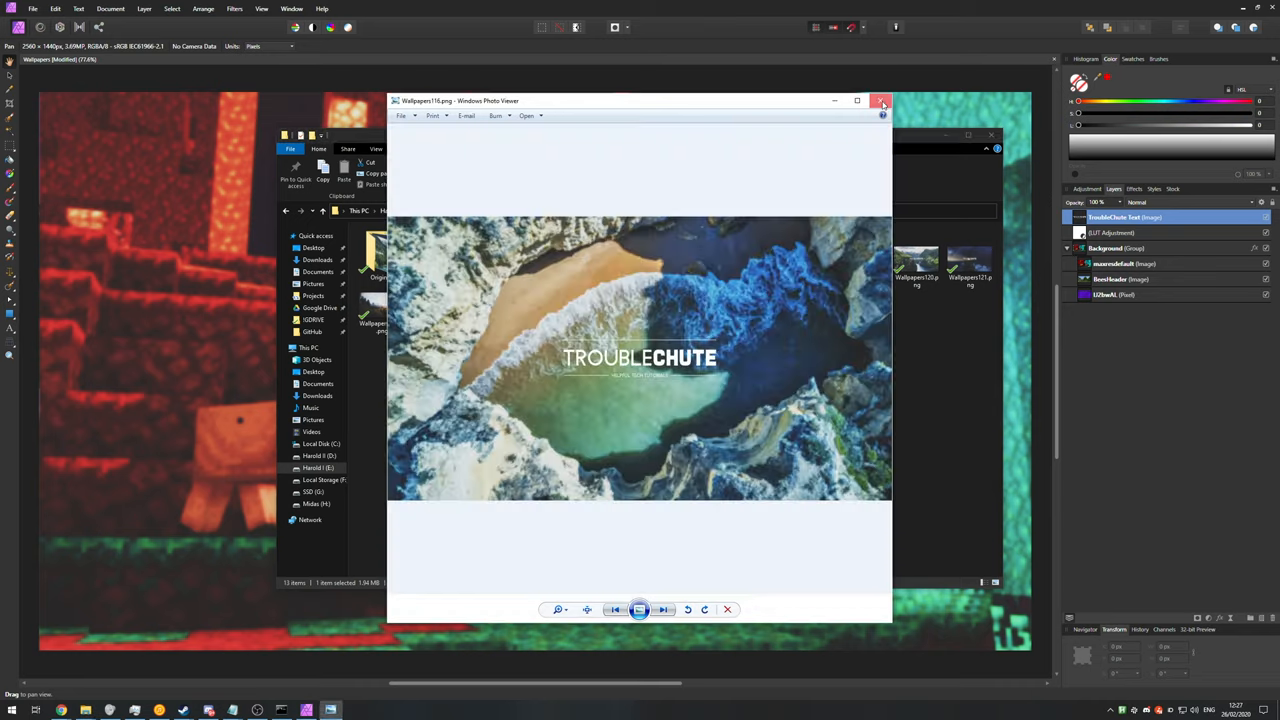
pyautogui.click(882, 100)
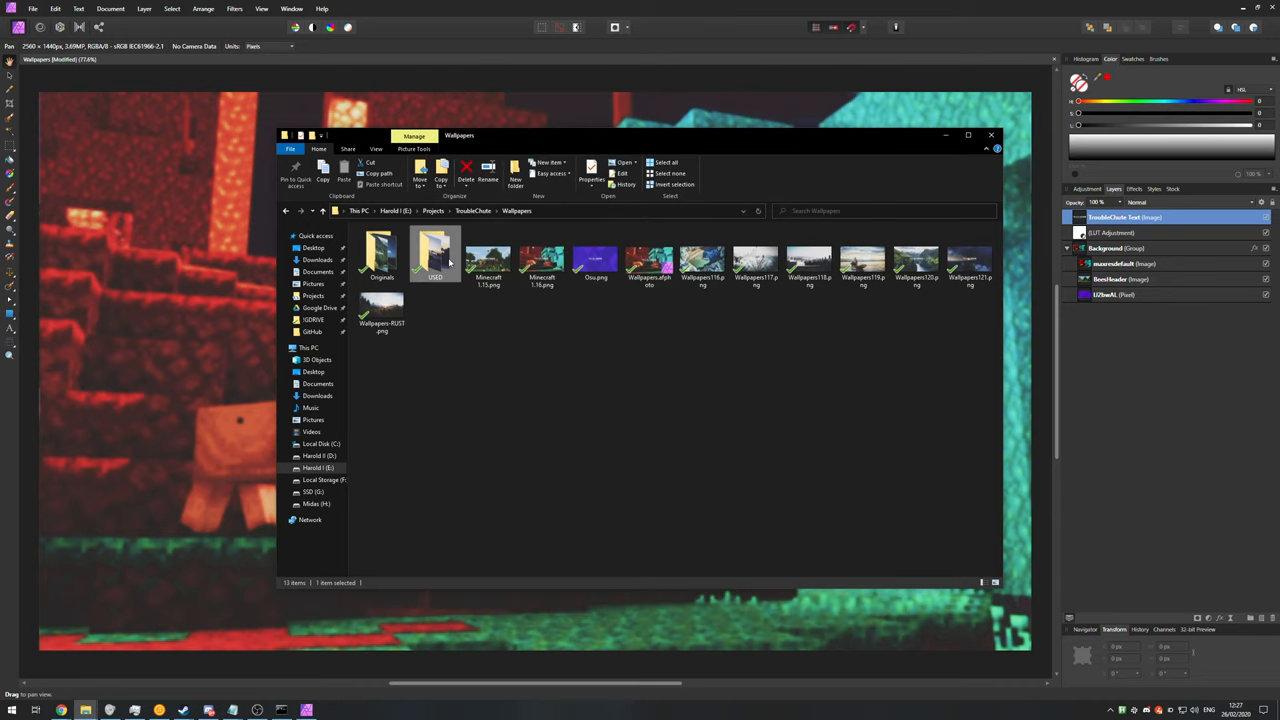
pyautogui.doubleClick(436, 250)
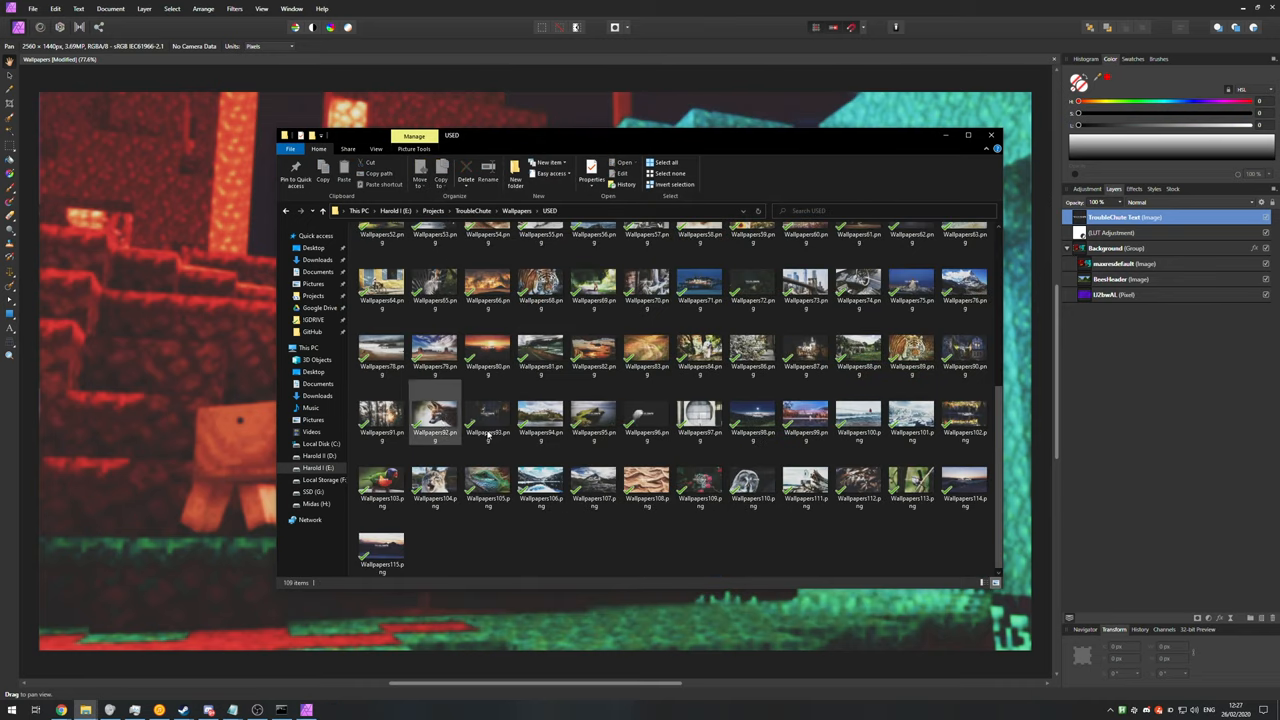
pyautogui.scroll(3)
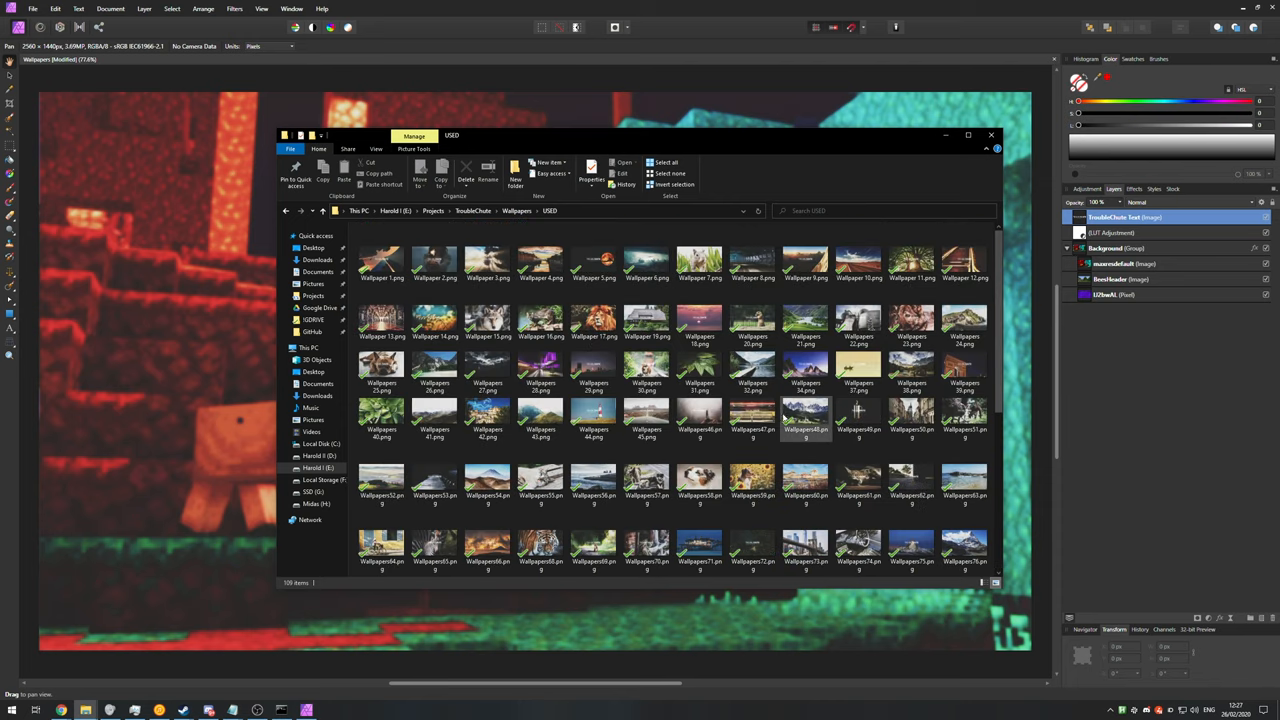
pyautogui.scroll(-3)
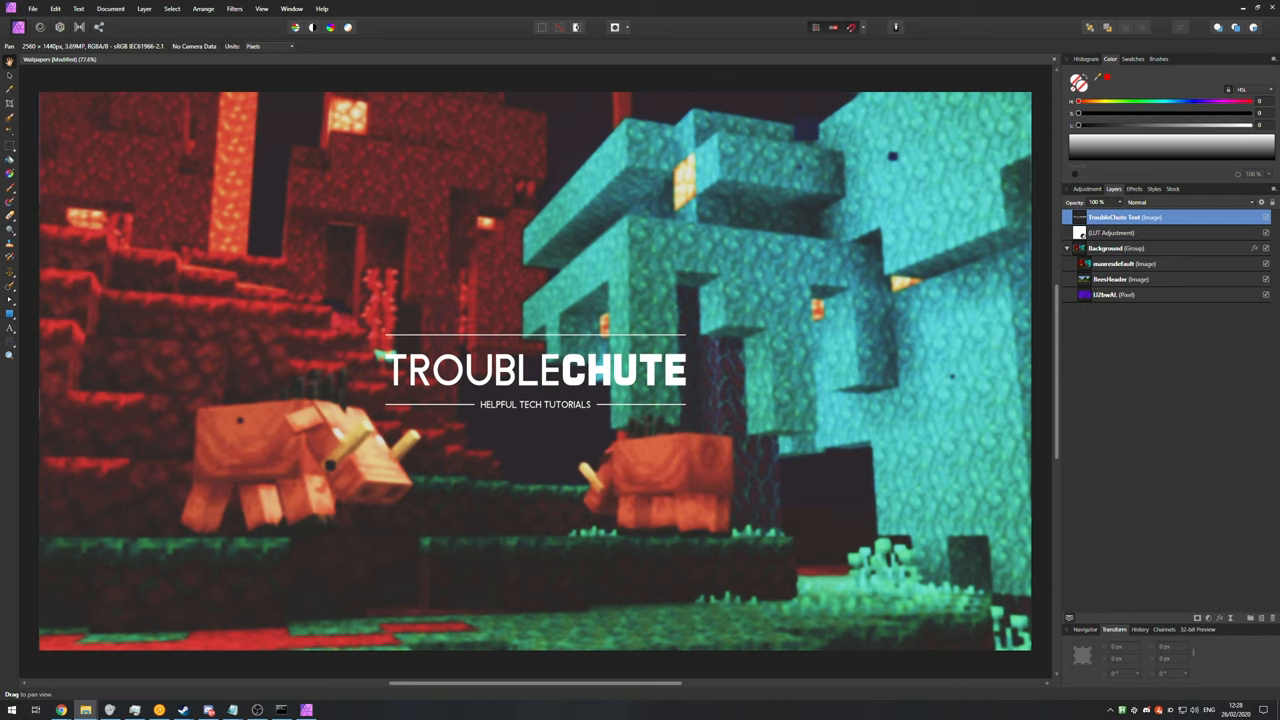
pyautogui.moveTo(988, 224)
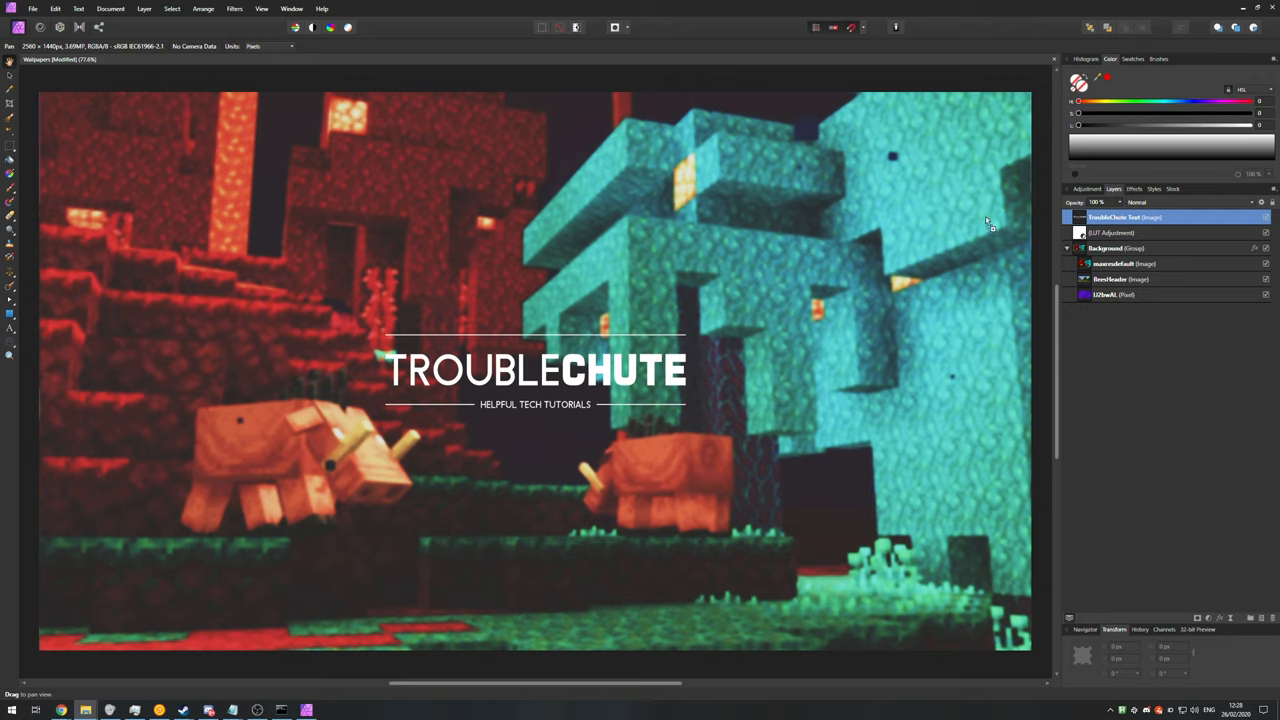
pyautogui.moveTo(248, 256)
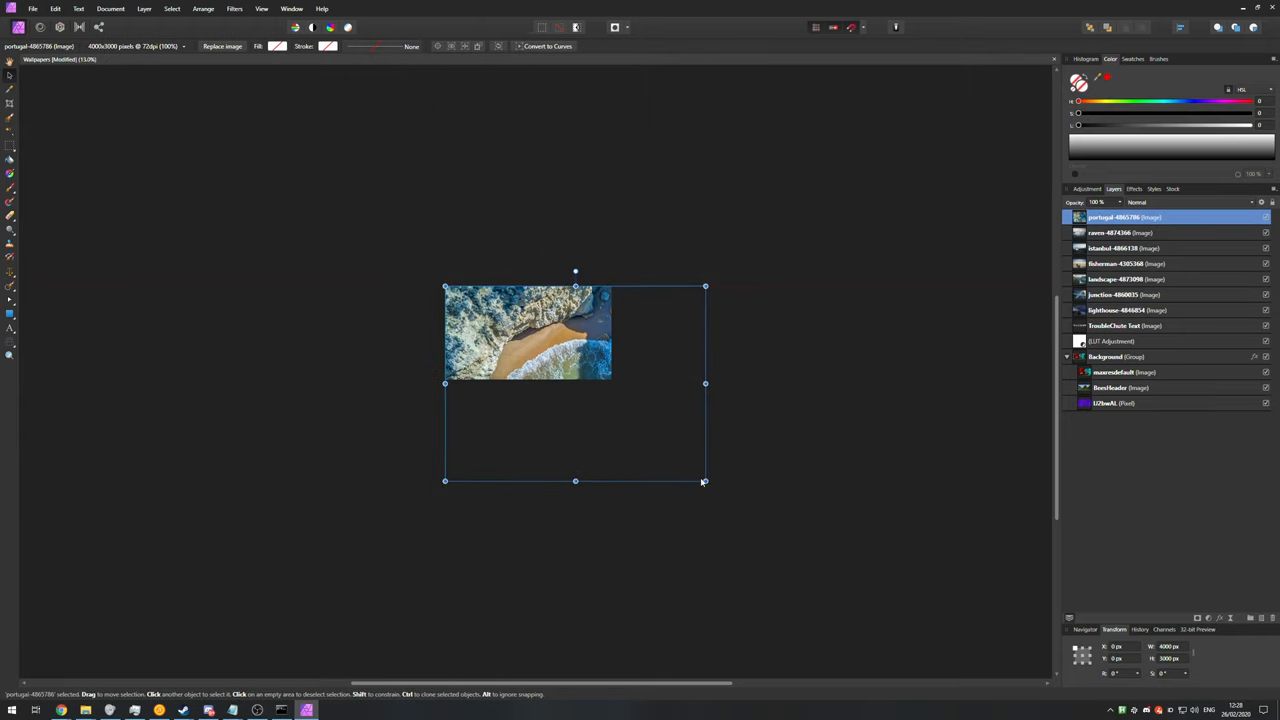
# Place the coastal photo and the following wallpaper photos onto the canvas as image layers.
pyautogui.moveTo(704, 480); pyautogui.dragTo(612, 410)
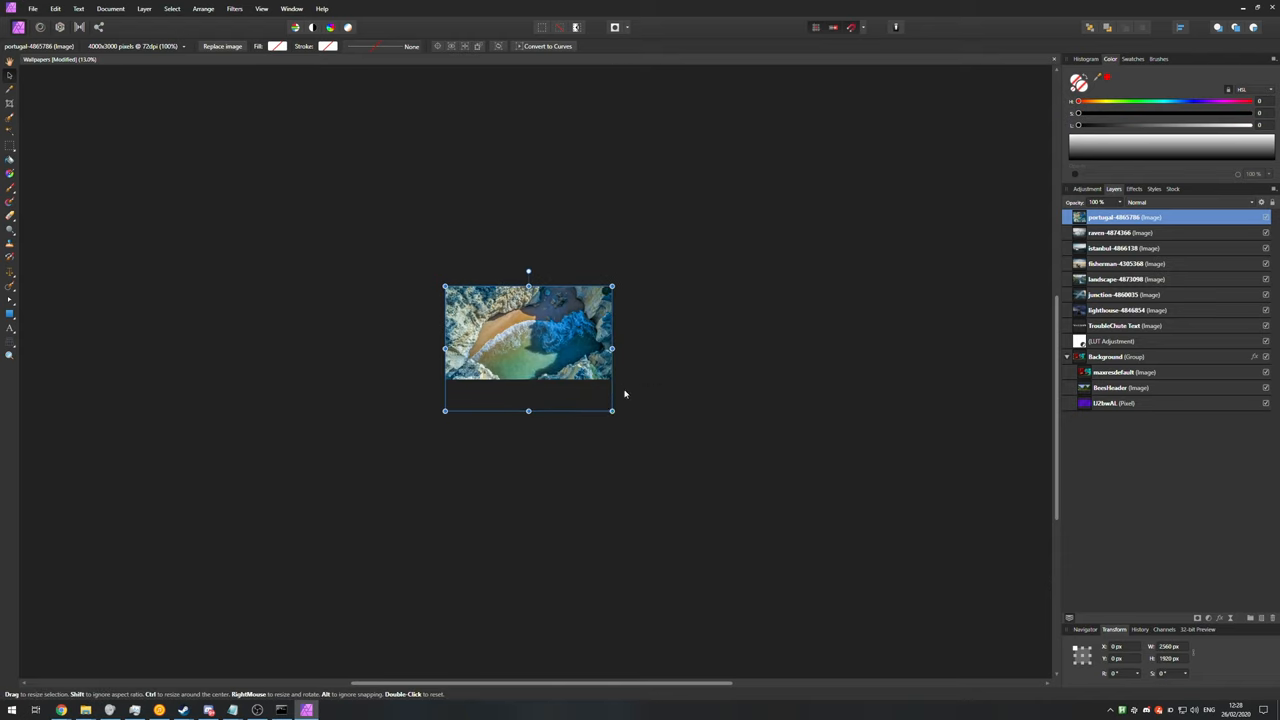
pyautogui.moveTo(612, 410); pyautogui.dragTo(738, 452)
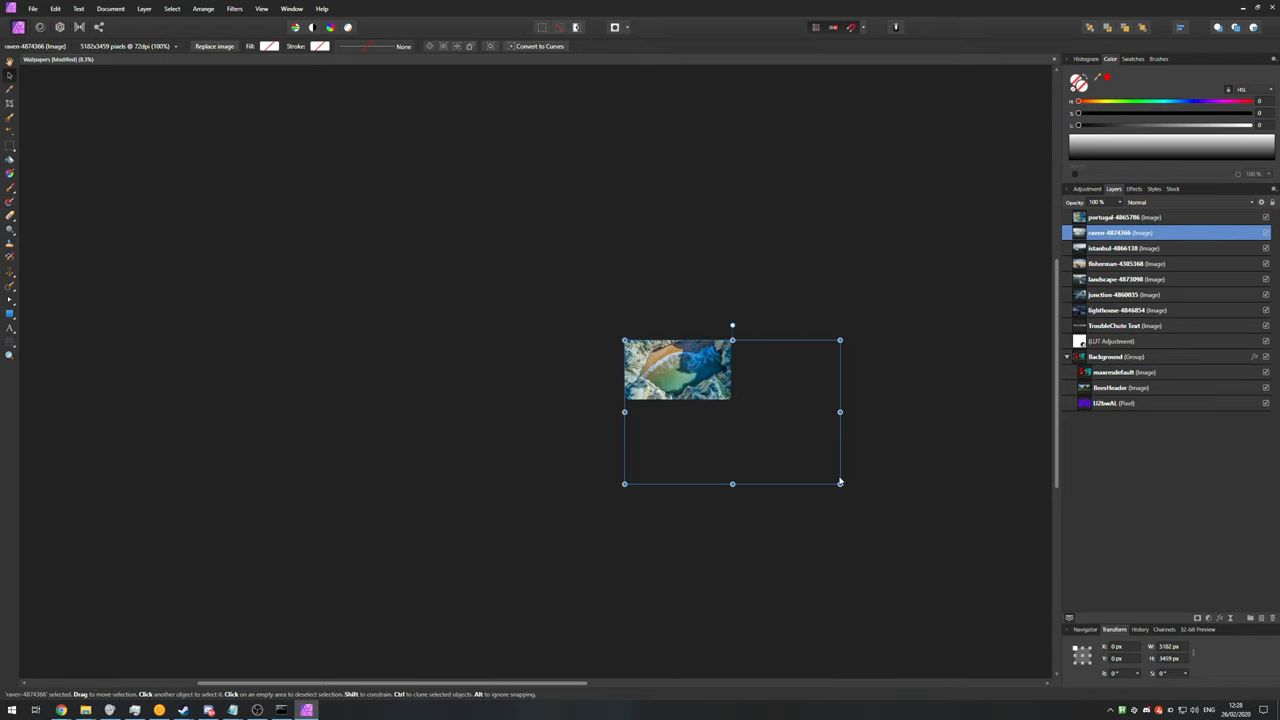
pyautogui.moveTo(840, 482); pyautogui.dragTo(730, 410)
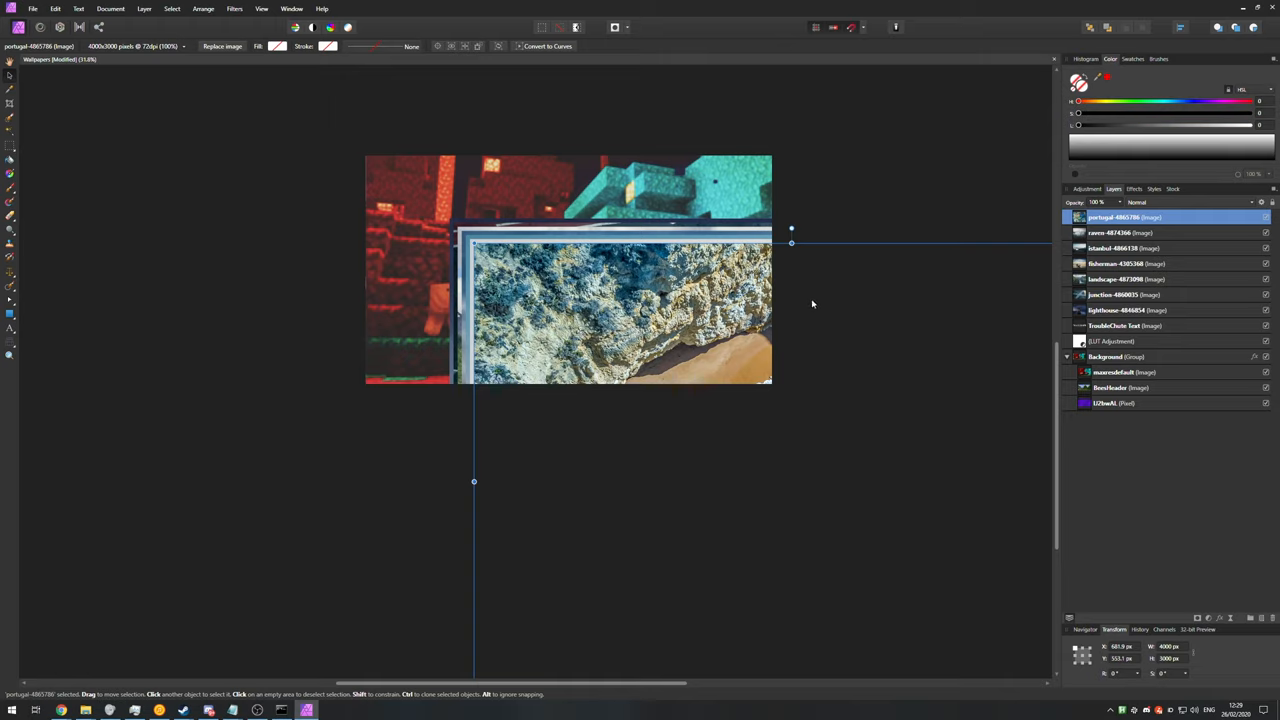
pyautogui.moveTo(1124, 308)
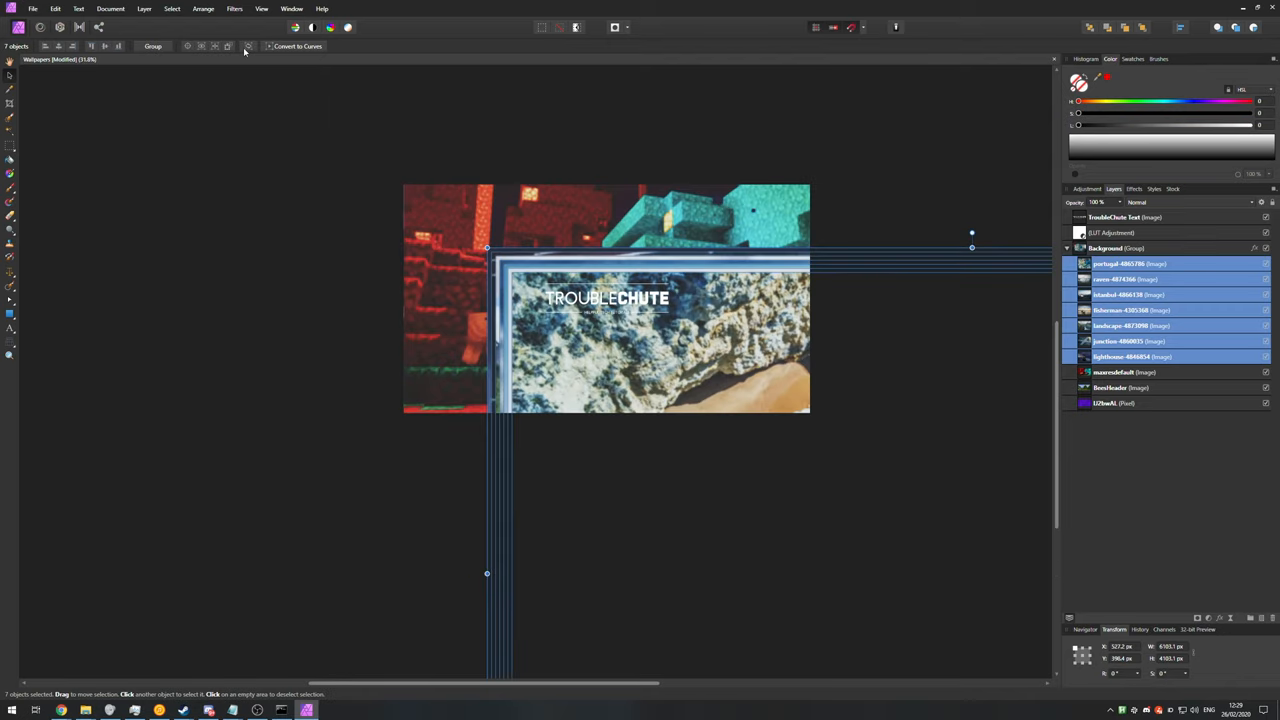
# Align the seven selected photo layers with each other via Arrange > Align Center.
pyautogui.click(204, 8)
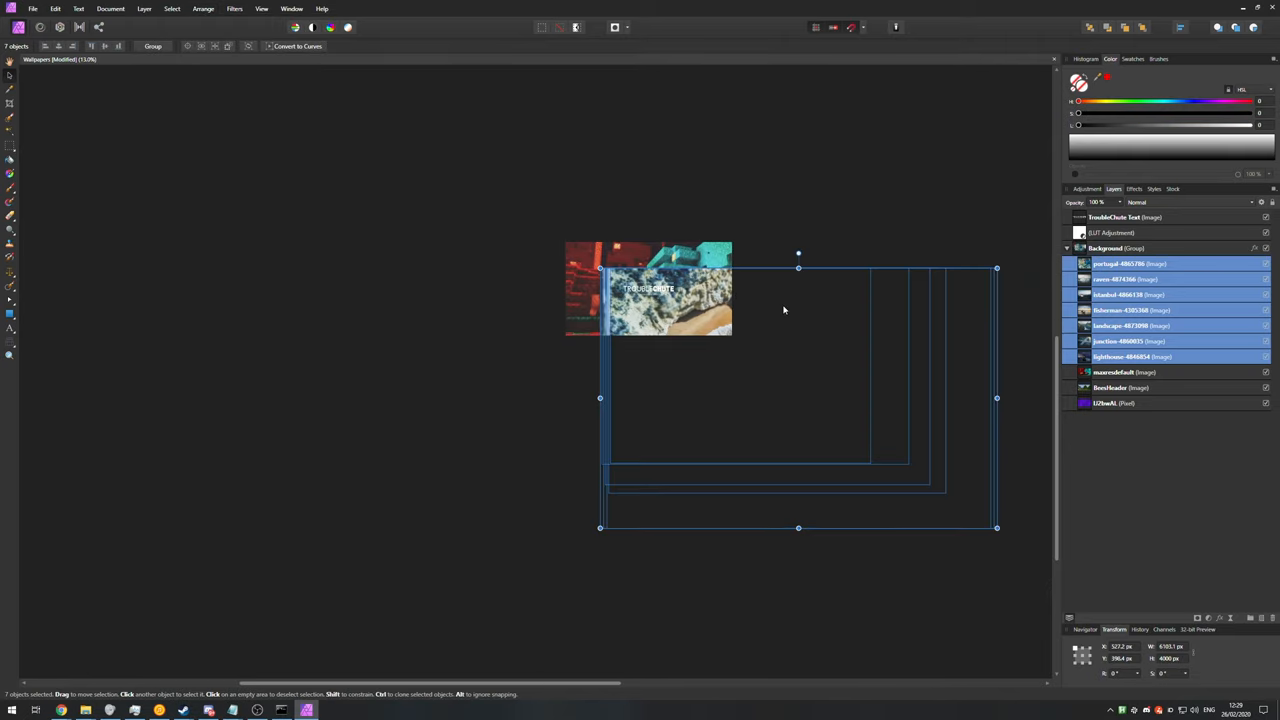
pyautogui.moveTo(204, 8)
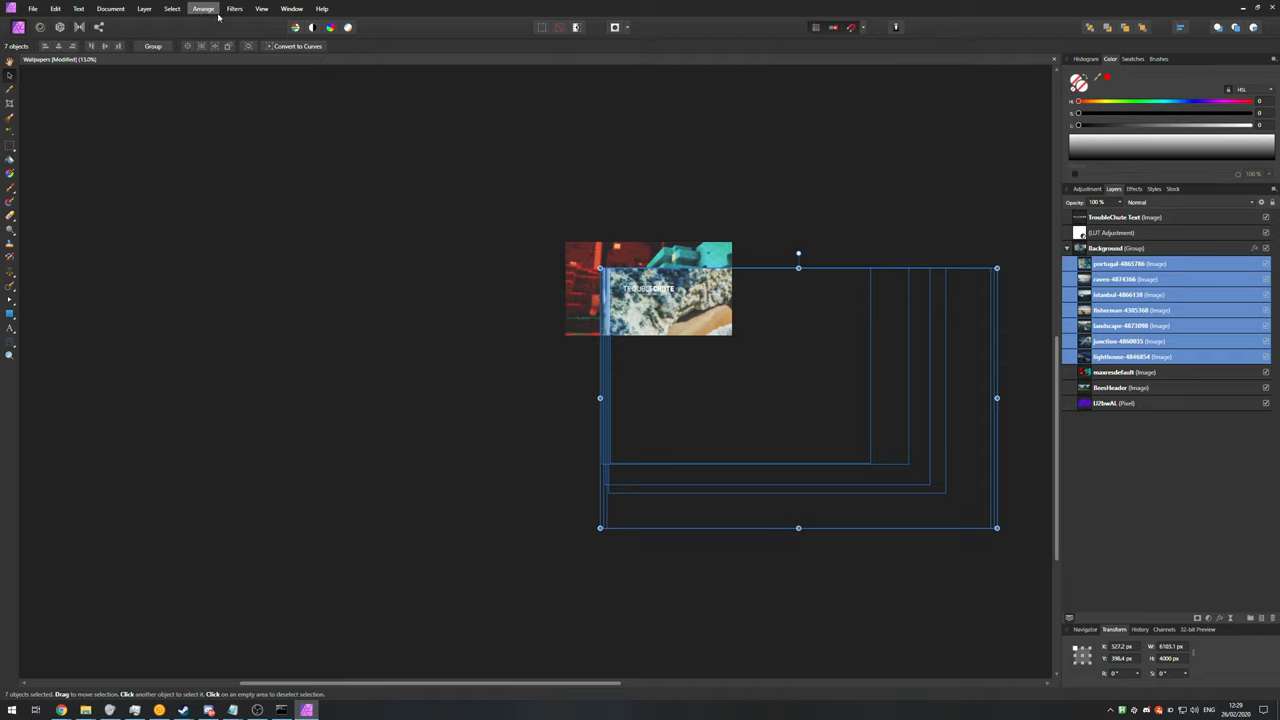
pyautogui.click(204, 8)
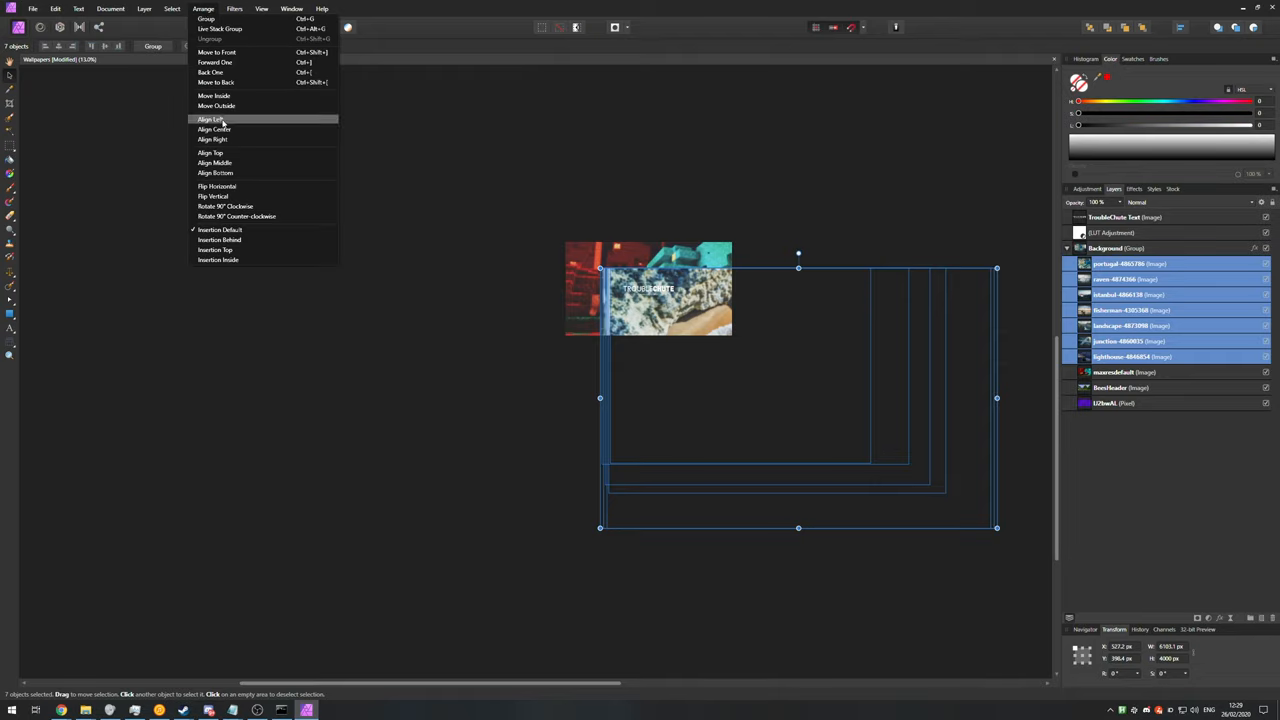
pyautogui.click(208, 120)
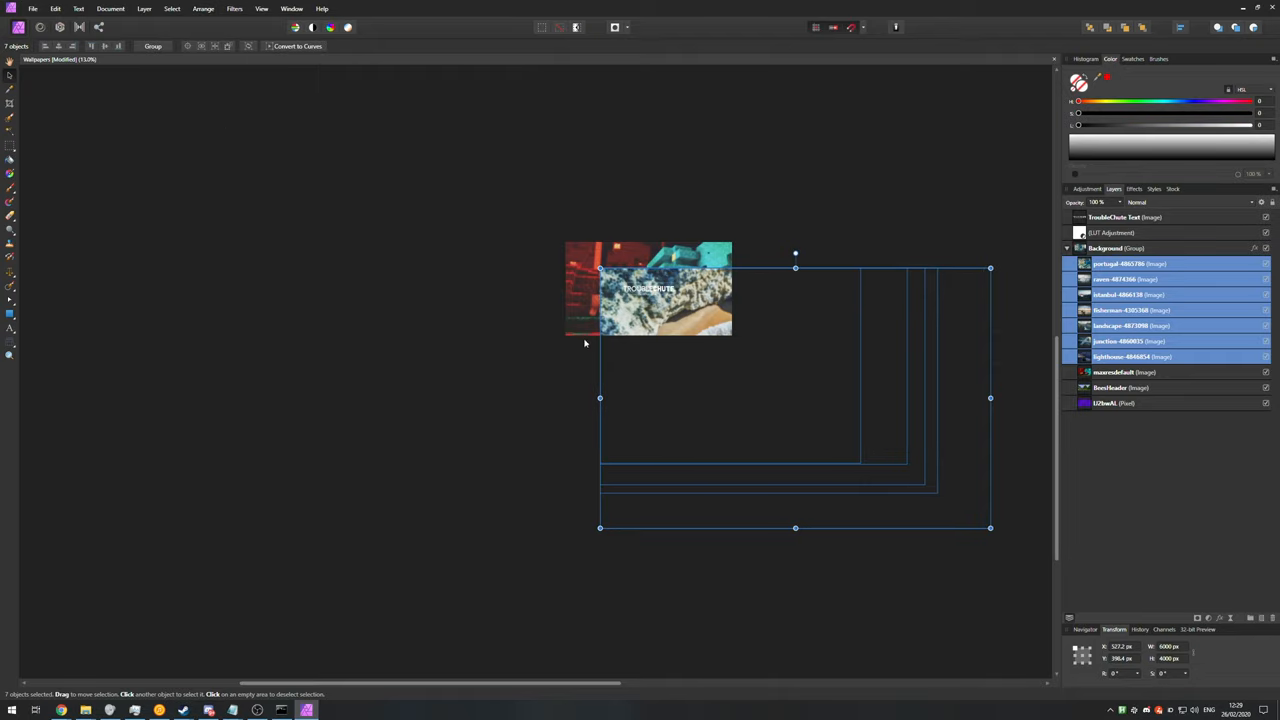
pyautogui.moveTo(666, 428)
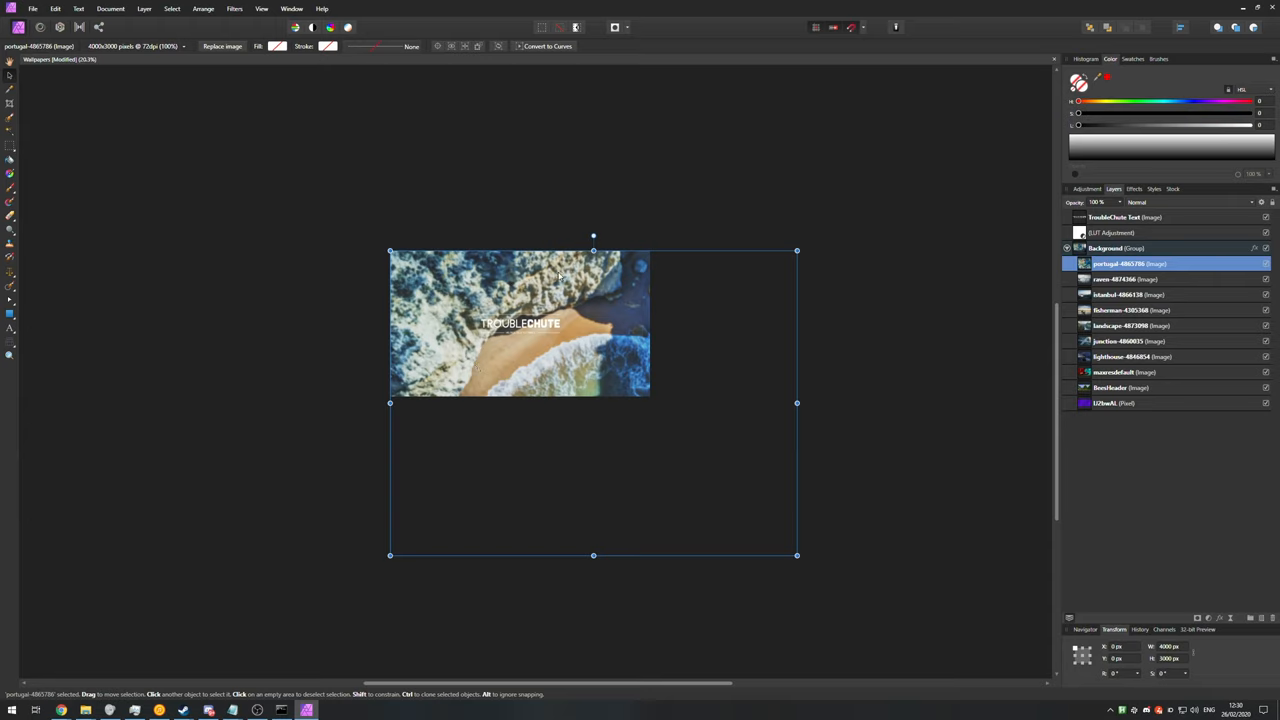
pyautogui.moveTo(694, 304)
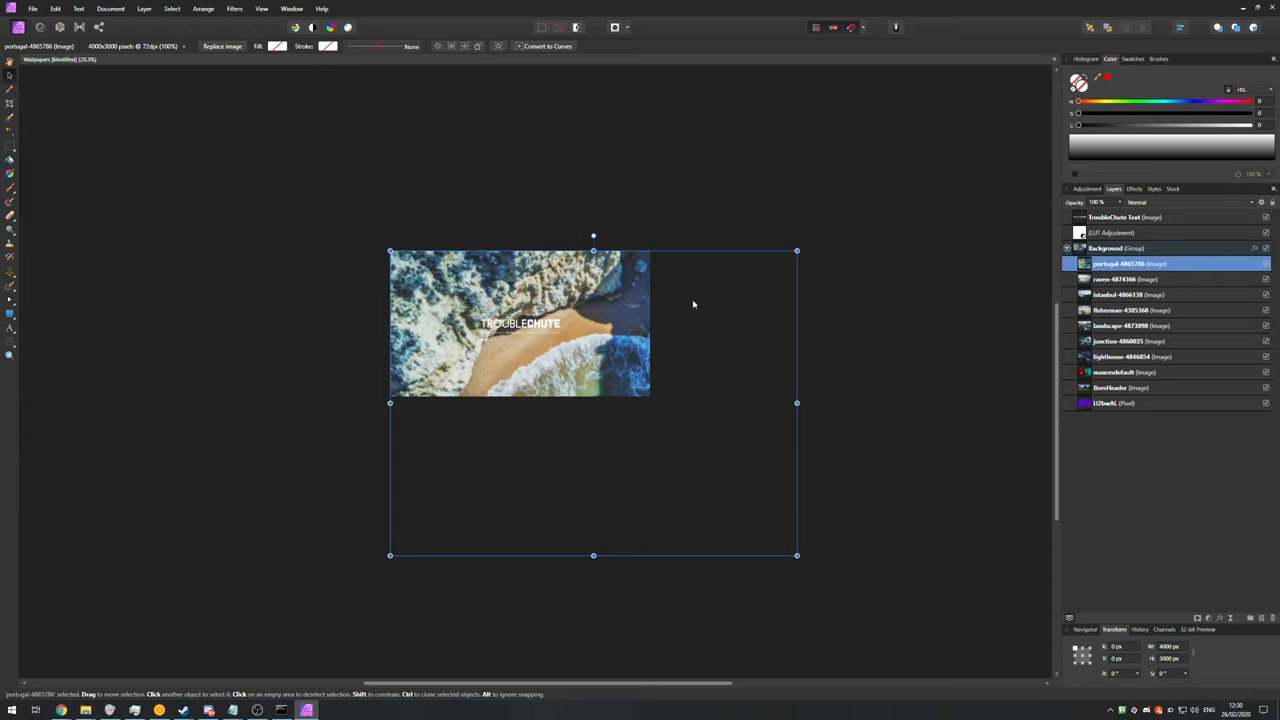
pyautogui.moveTo(796, 556); pyautogui.dragTo(656, 450)
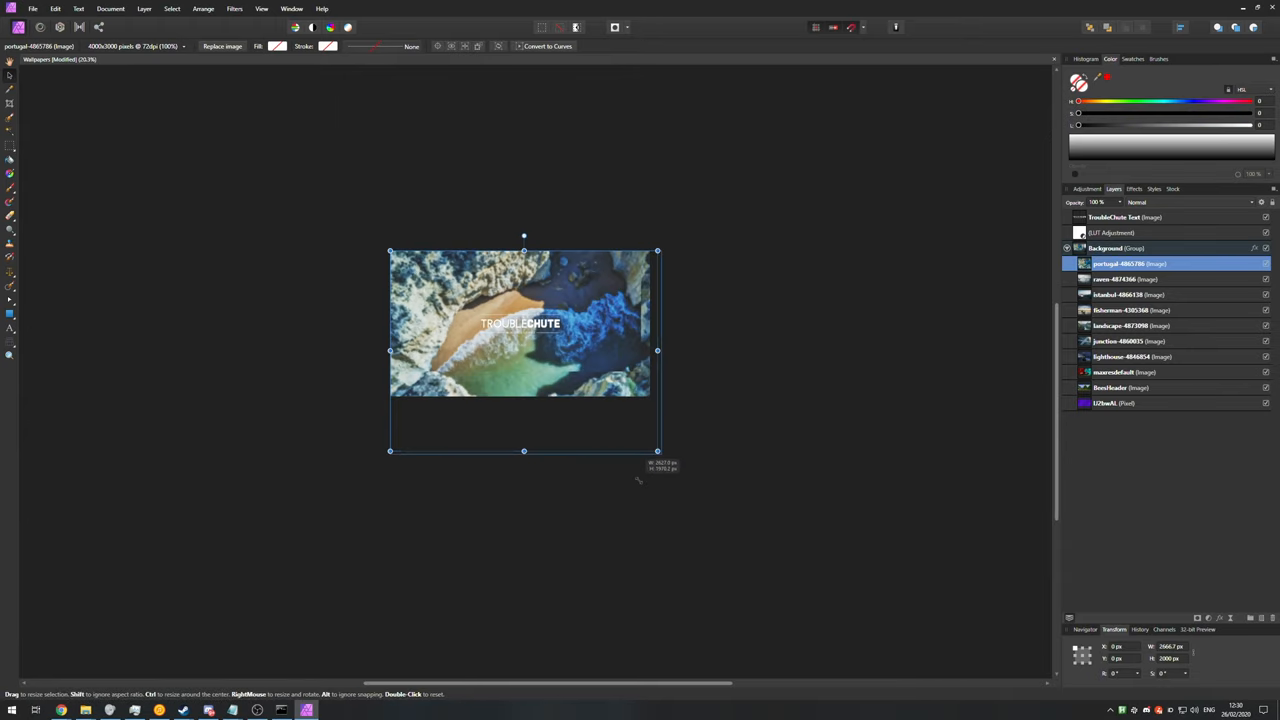
pyautogui.moveTo(656, 452); pyautogui.dragTo(644, 442)
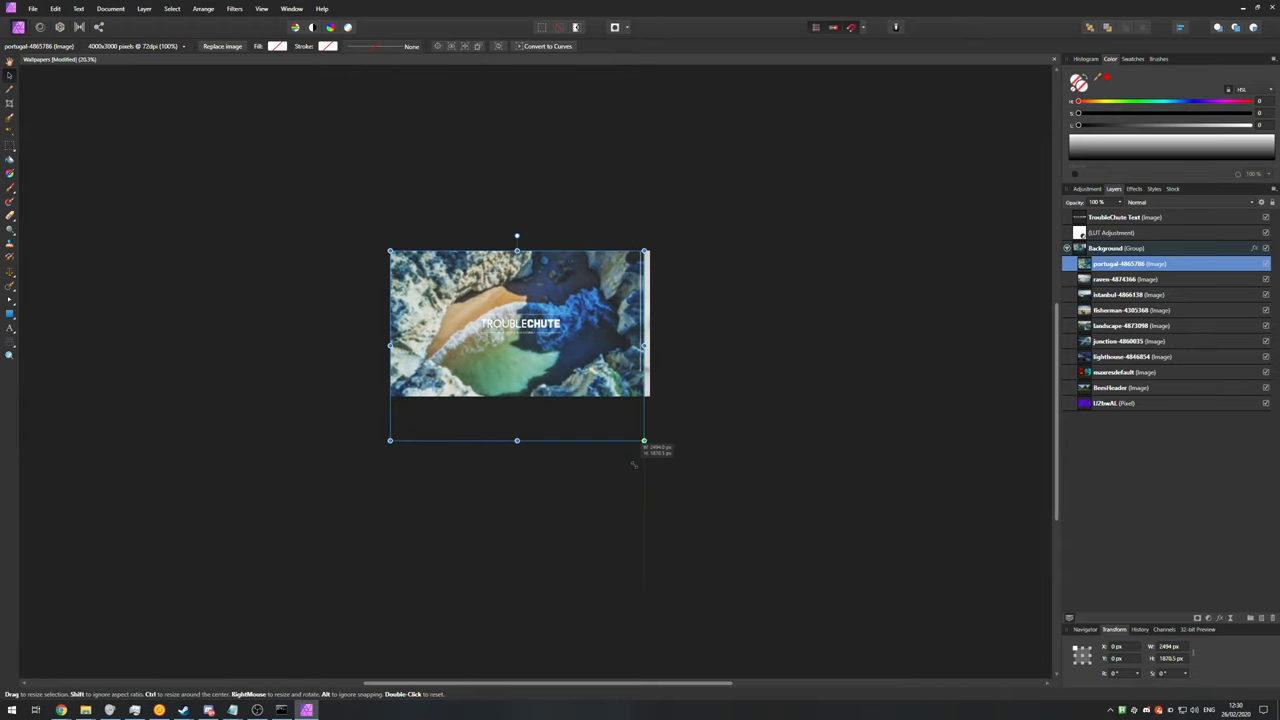
pyautogui.moveTo(644, 440); pyautogui.dragTo(796, 556)
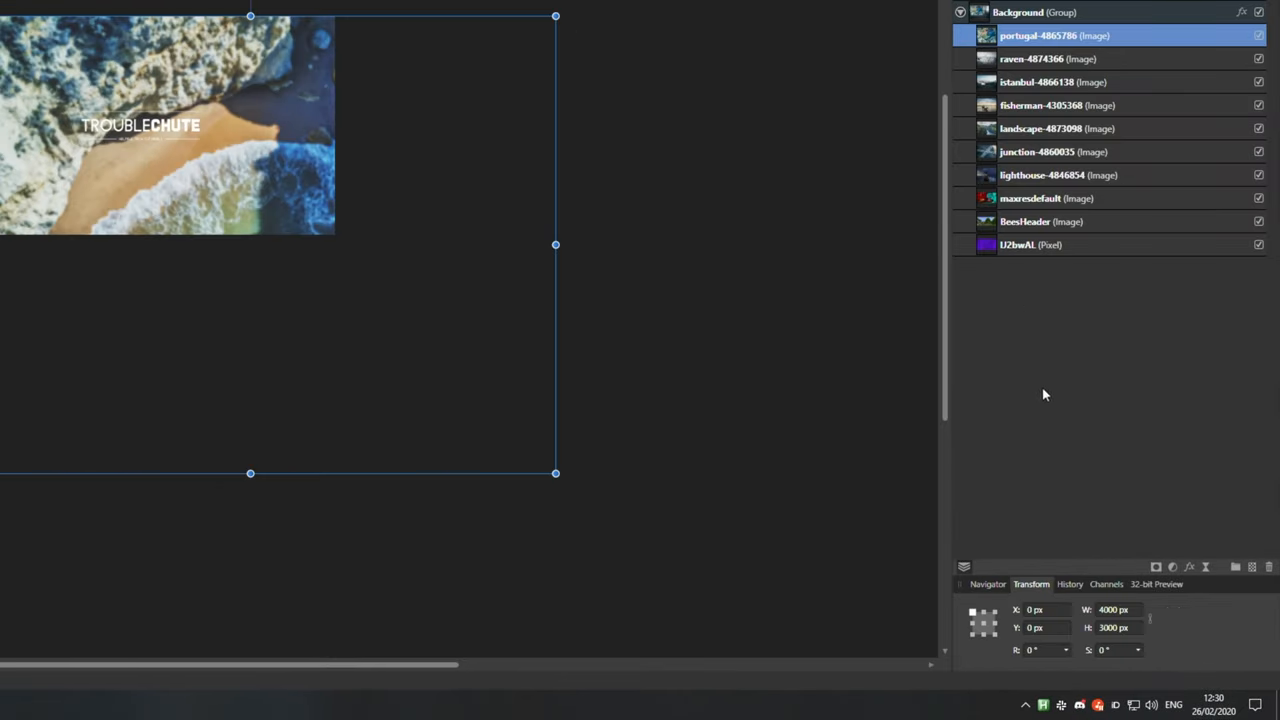
pyautogui.click(1106, 302)
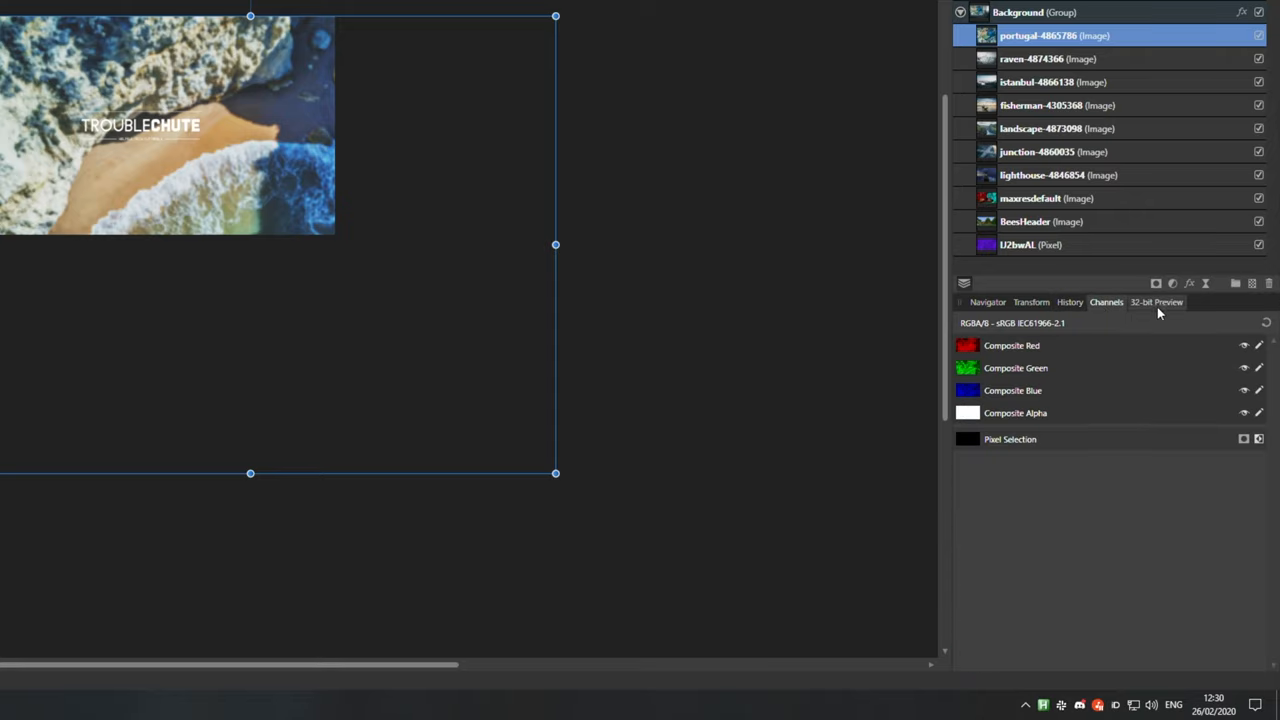
pyautogui.click(1032, 584)
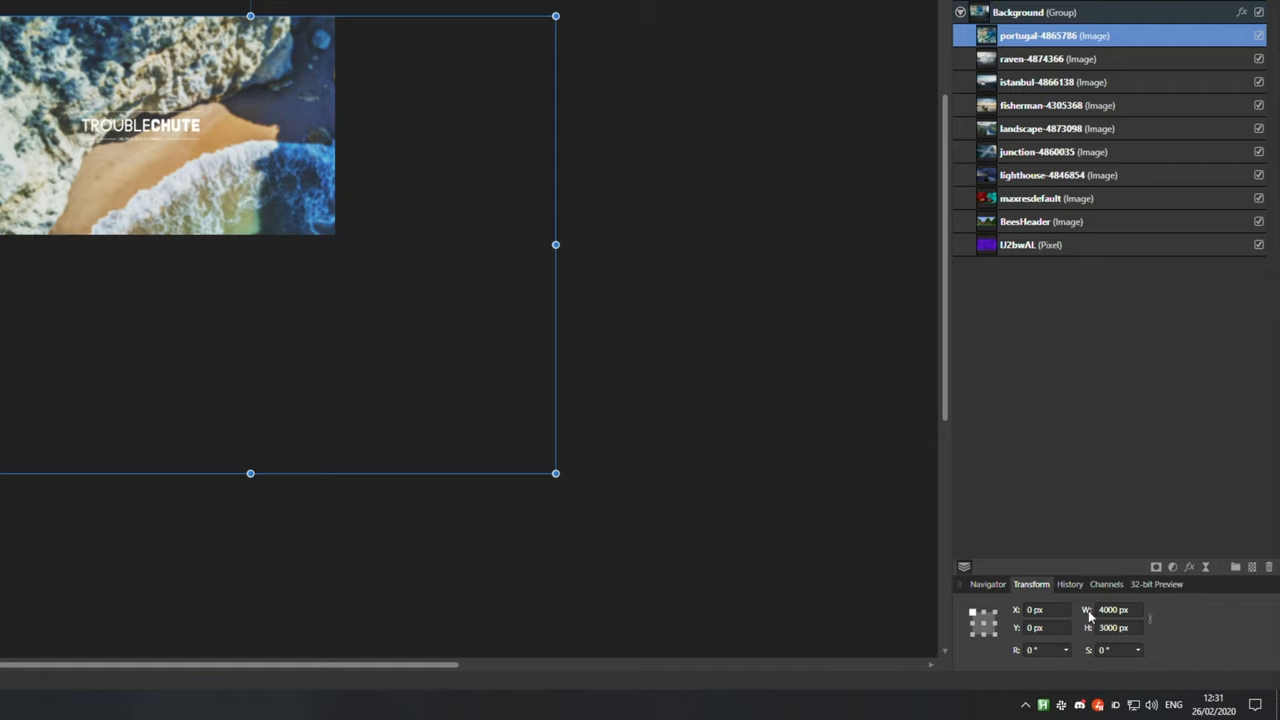
pyautogui.moveTo(1096, 636)
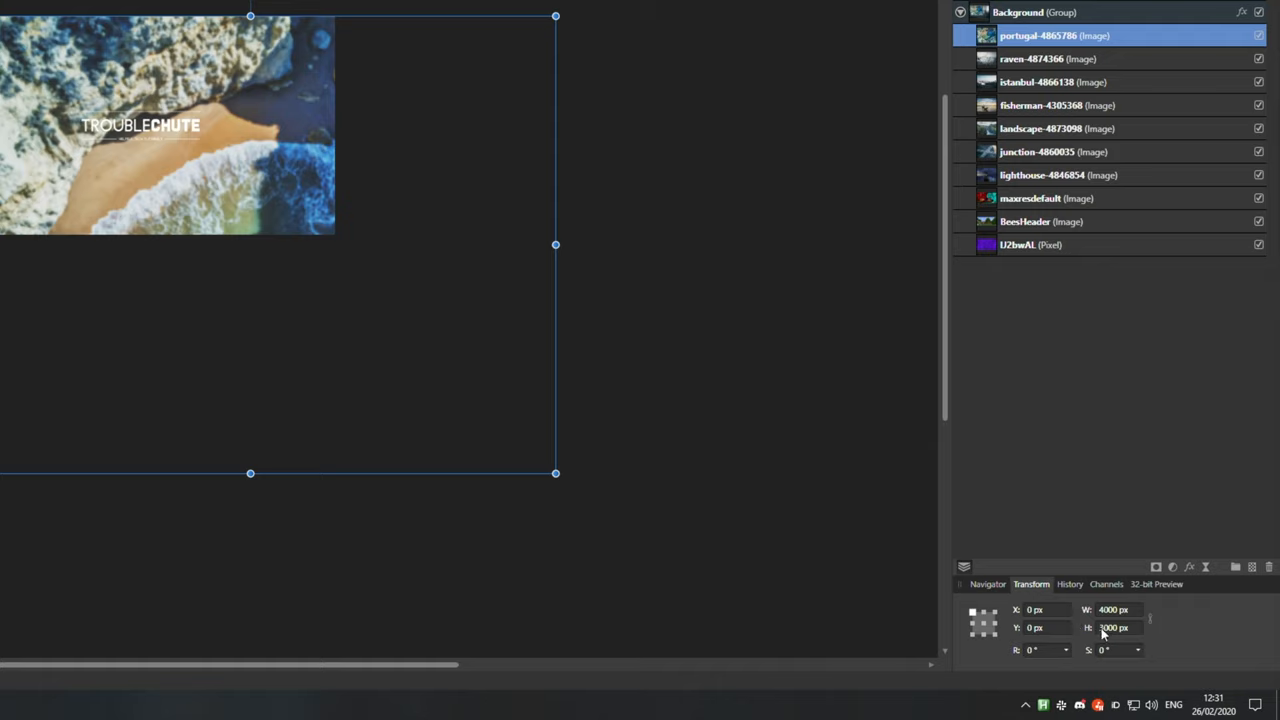
pyautogui.moveTo(1102, 628)
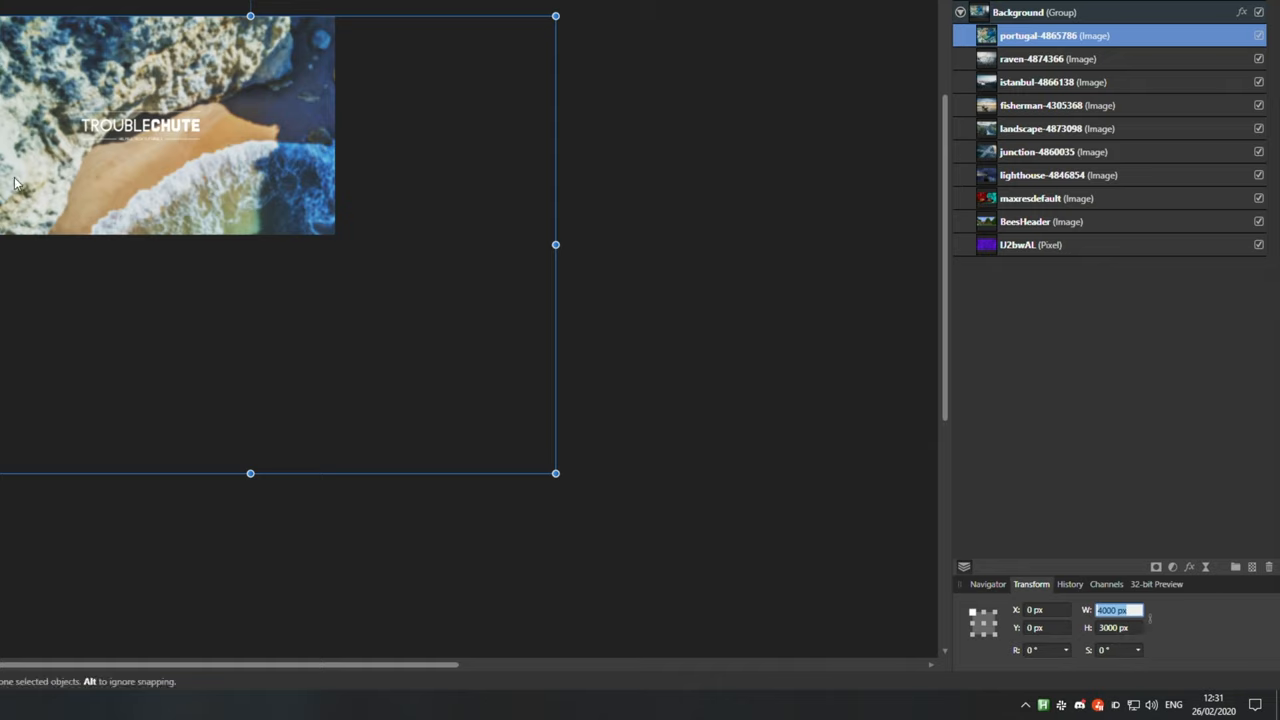
pyautogui.moveTo(64, 276)
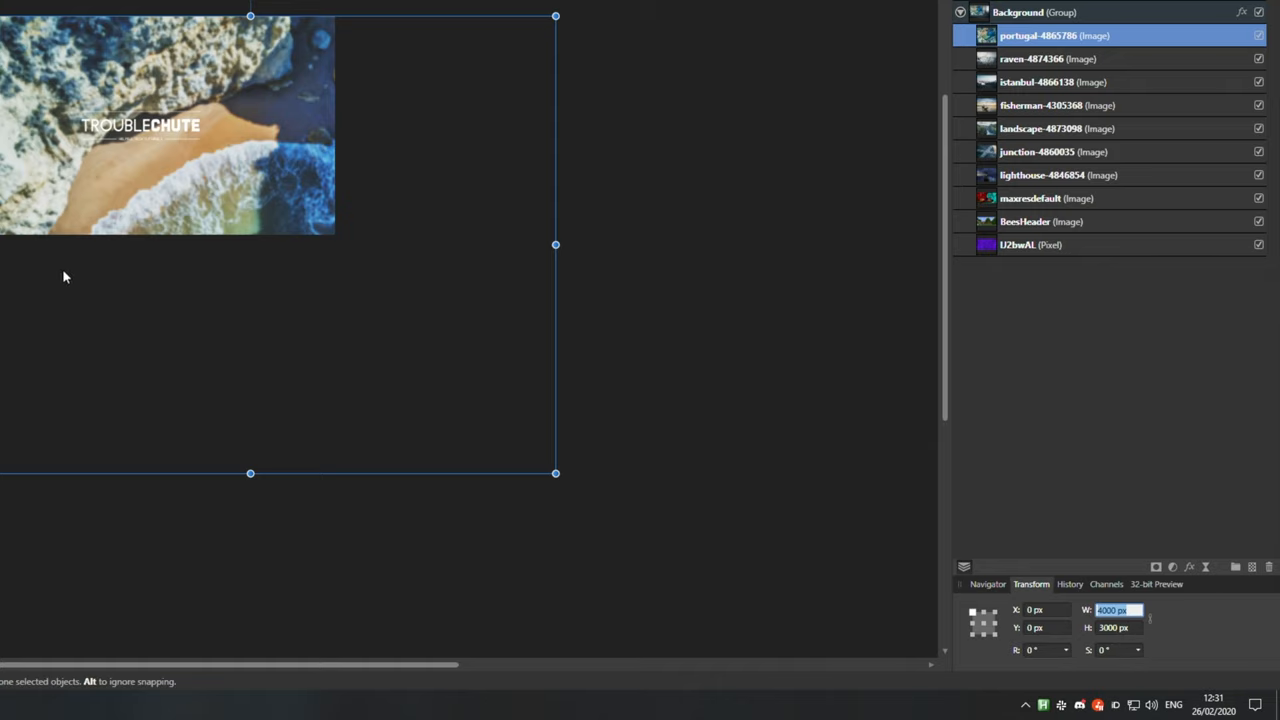
pyautogui.moveTo(248, 176)
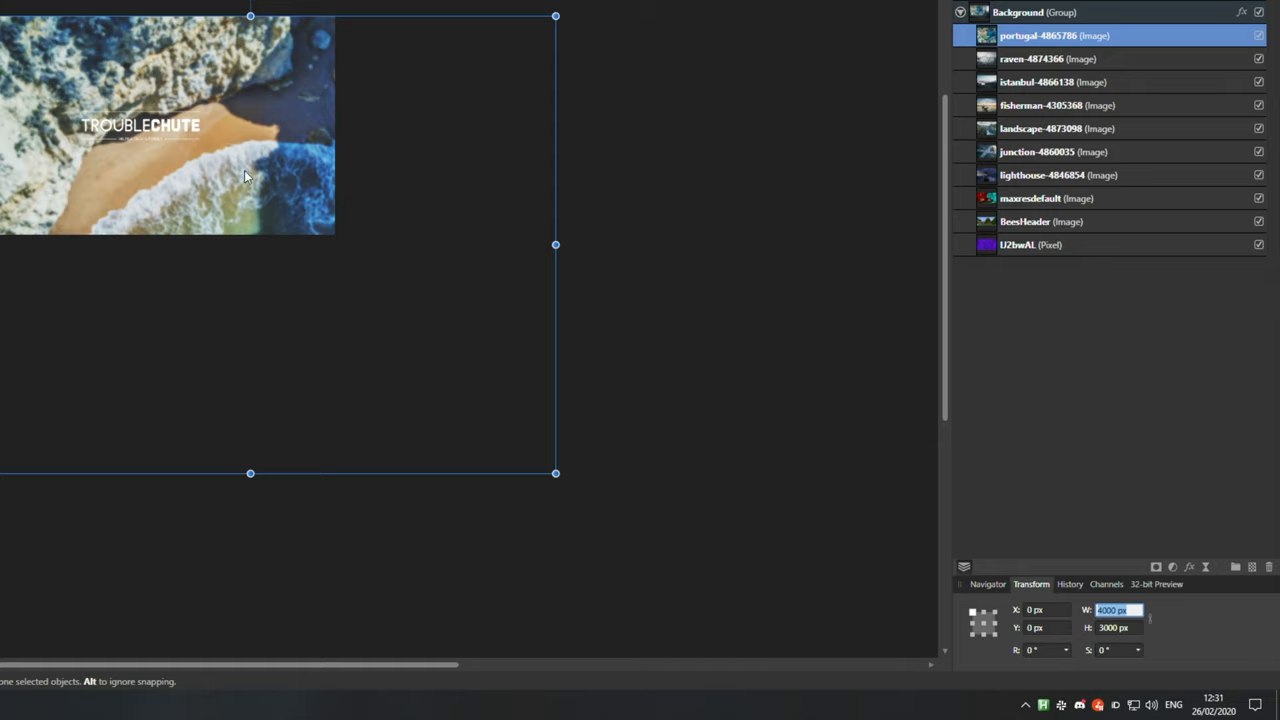
pyautogui.moveTo(1150, 628)
pyautogui.write('sw')
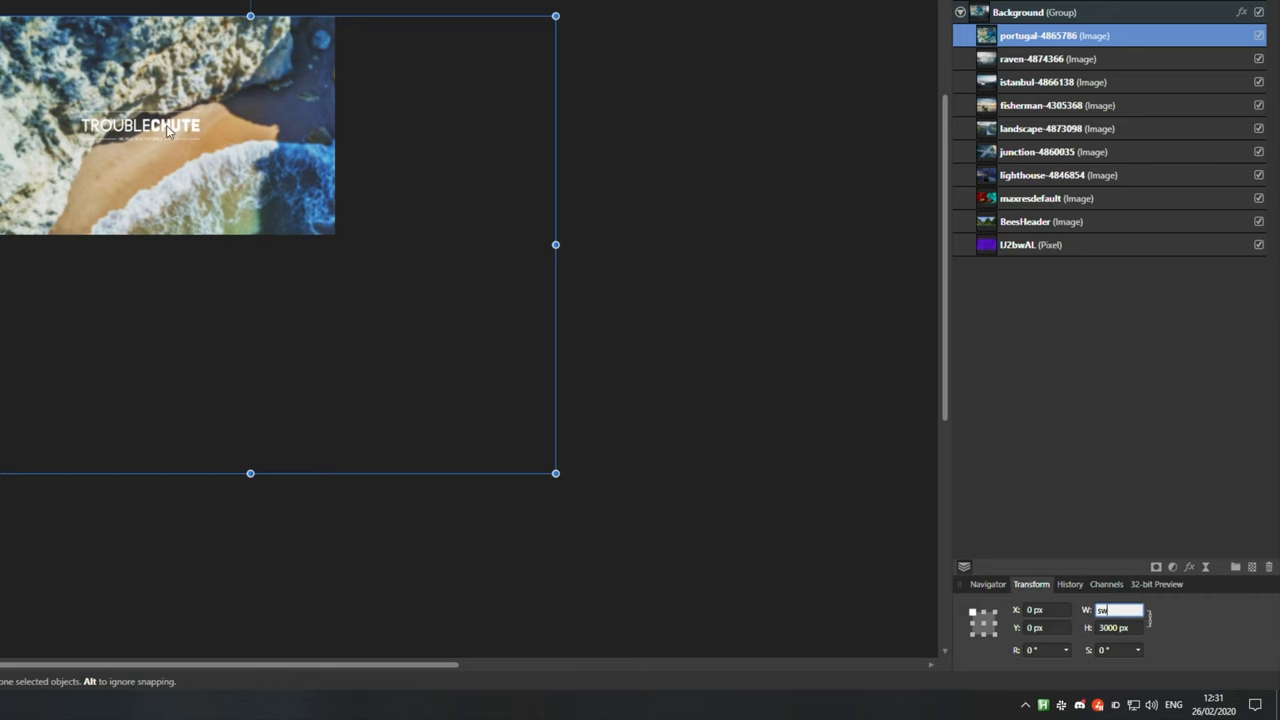
# Confirm the Portugal image's 2560 px width and centre it on the canvas behind the logo.
pyautogui.press('Return')
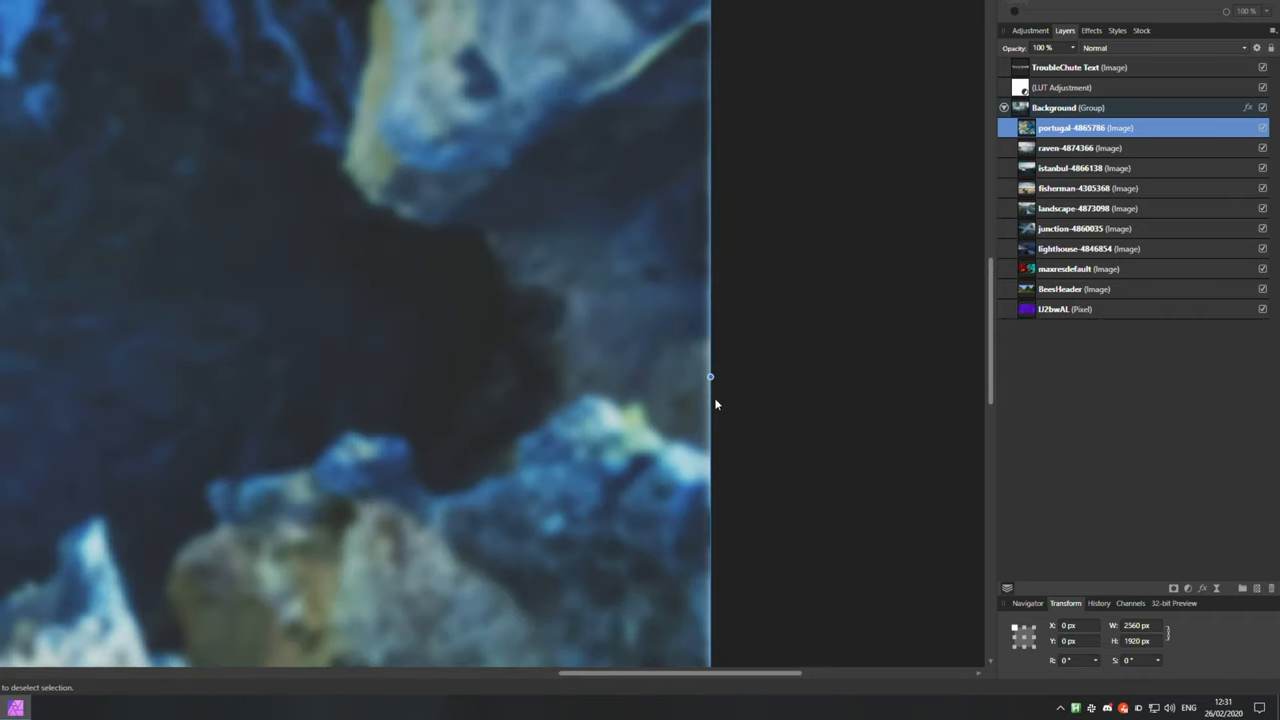
pyautogui.click(1056, 108)
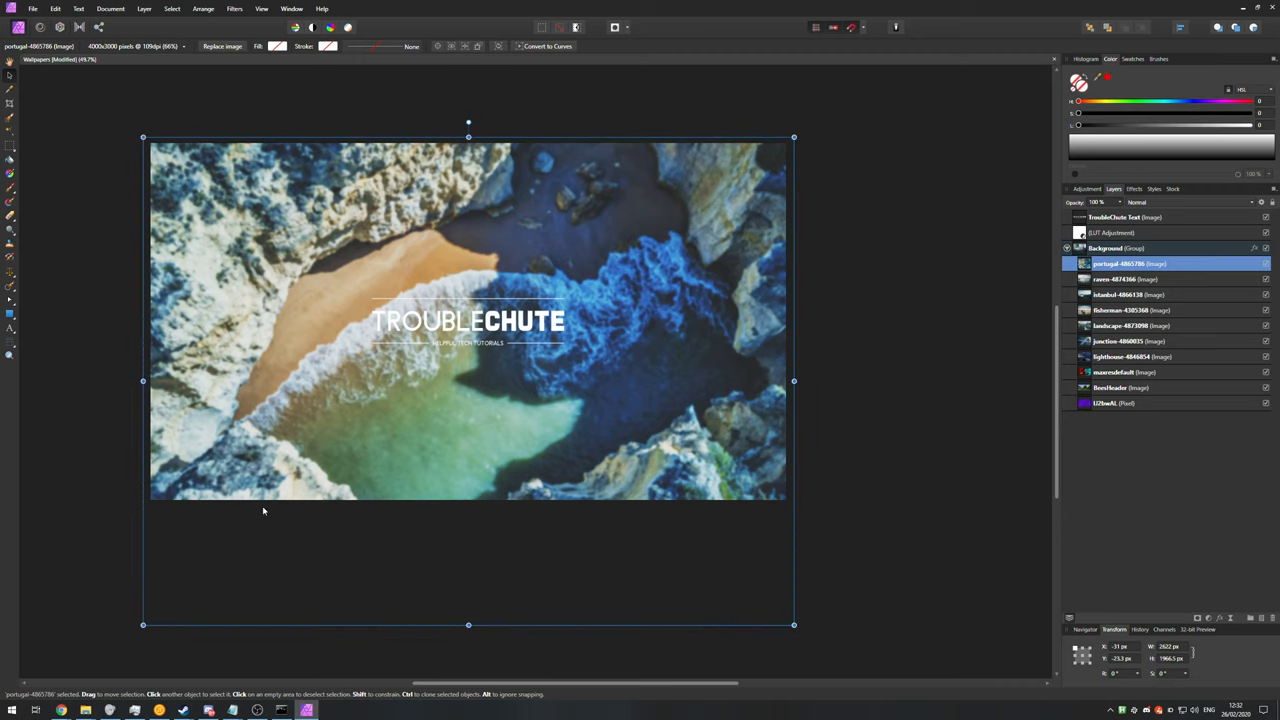
pyautogui.moveTo(1076, 272)
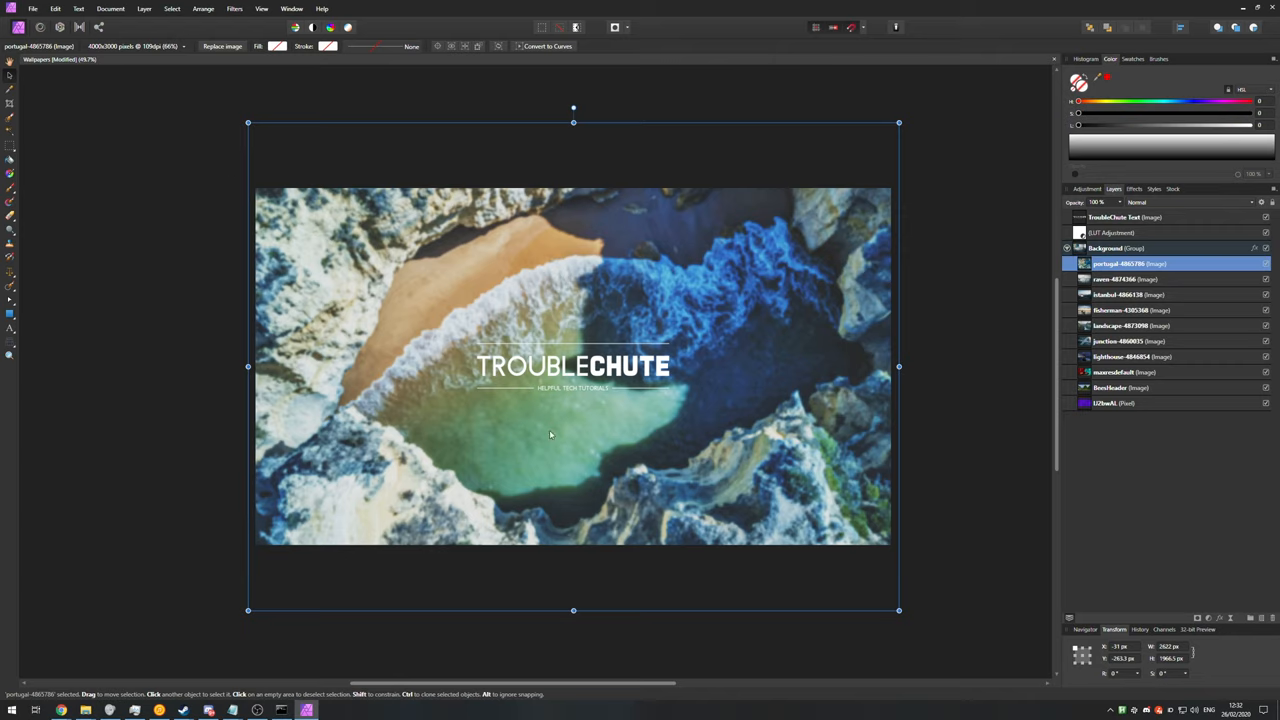
pyautogui.moveTo(840, 462)
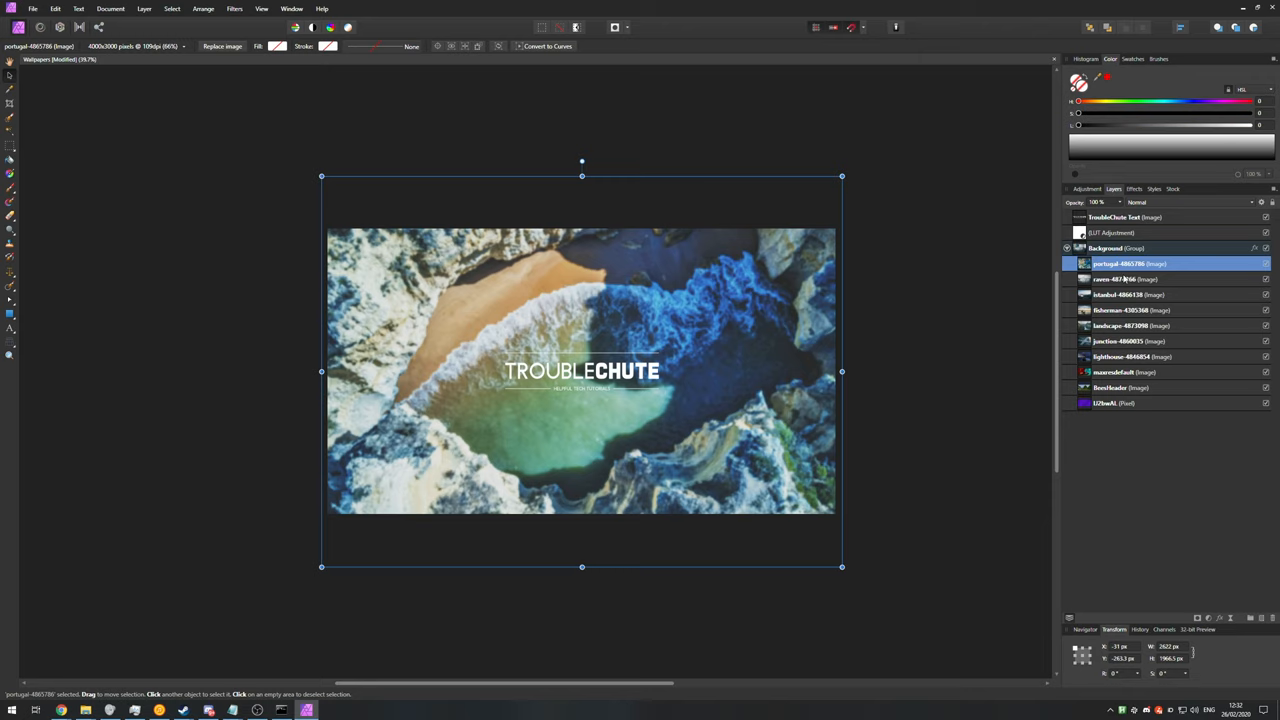
pyautogui.click(1130, 356)
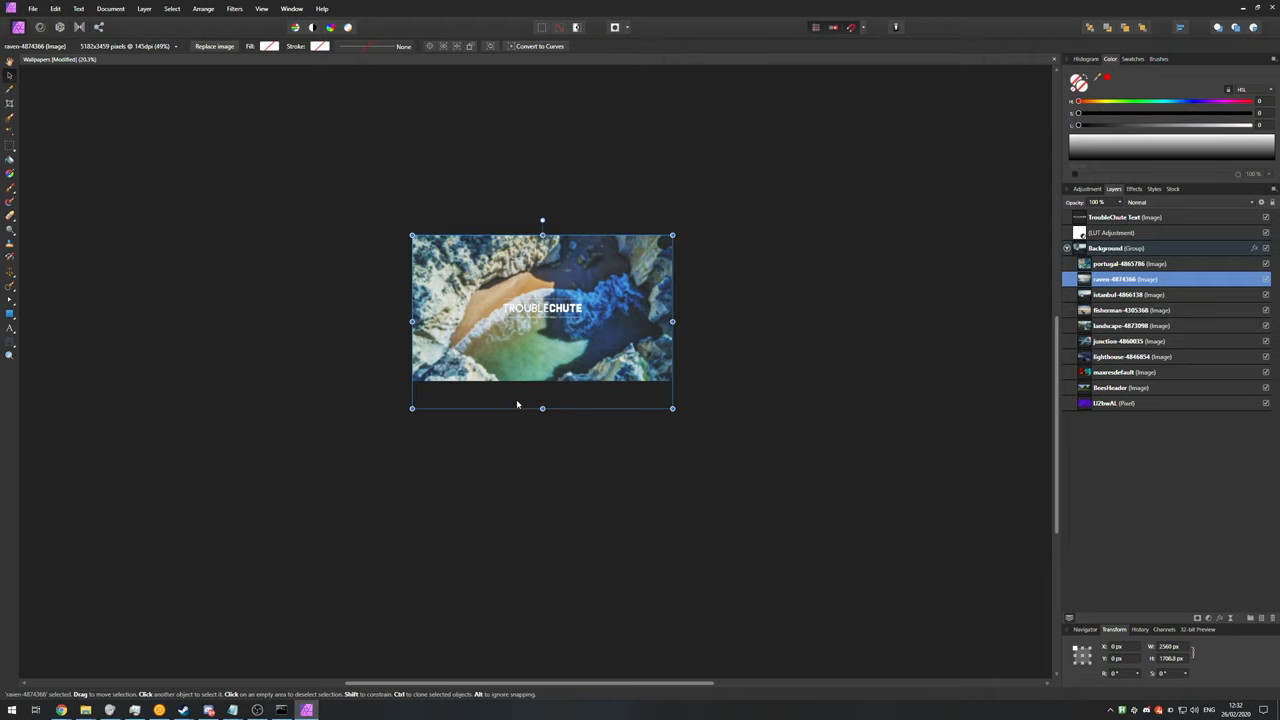
pyautogui.moveTo(830, 368)
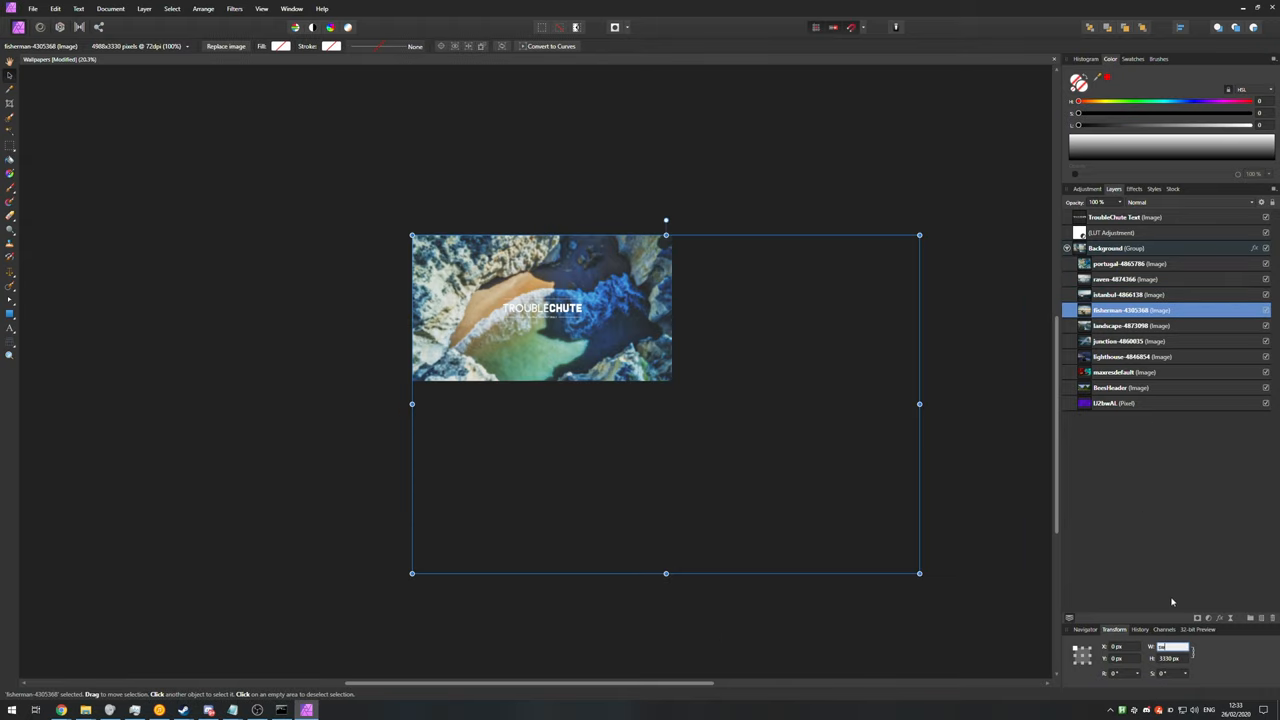
# Set the fisherman image's width to 2560 px in the Transform panel.
pyautogui.click(1130, 324)
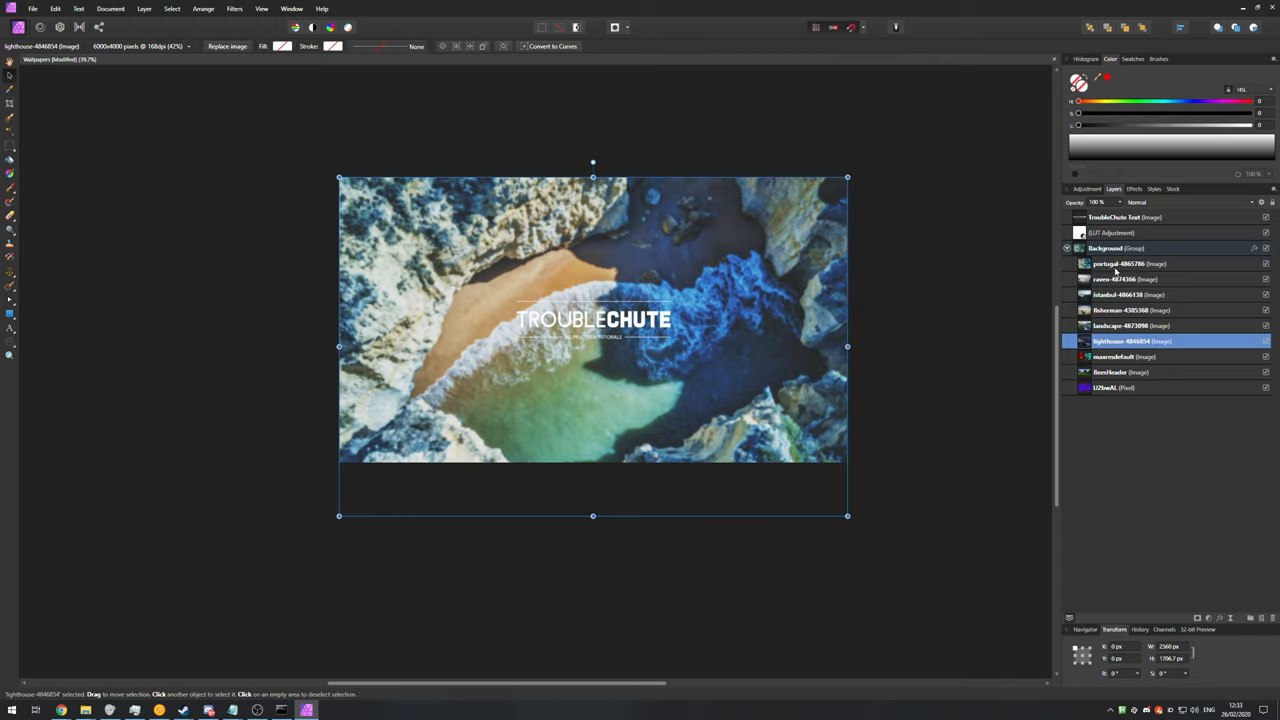
# Select all the wallpaper images together, centre them on the canvas and toggle snapping.
pyautogui.click(1108, 248)
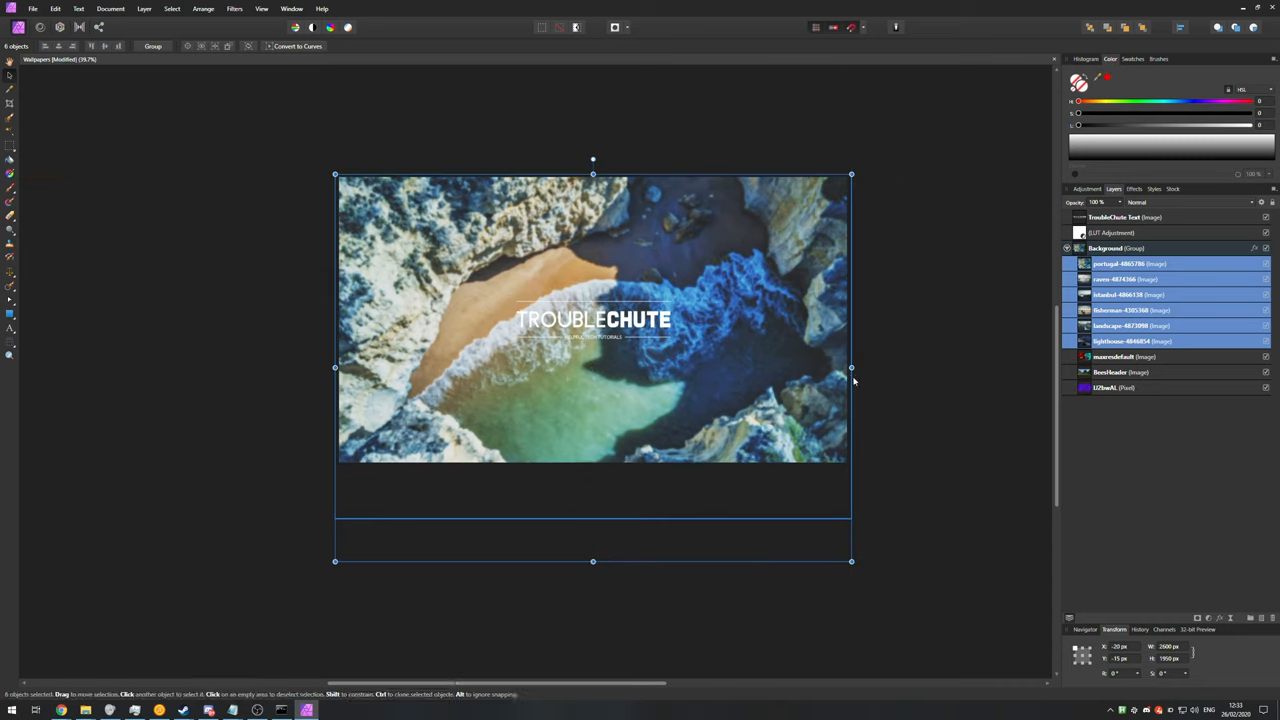
pyautogui.moveTo(660, 464)
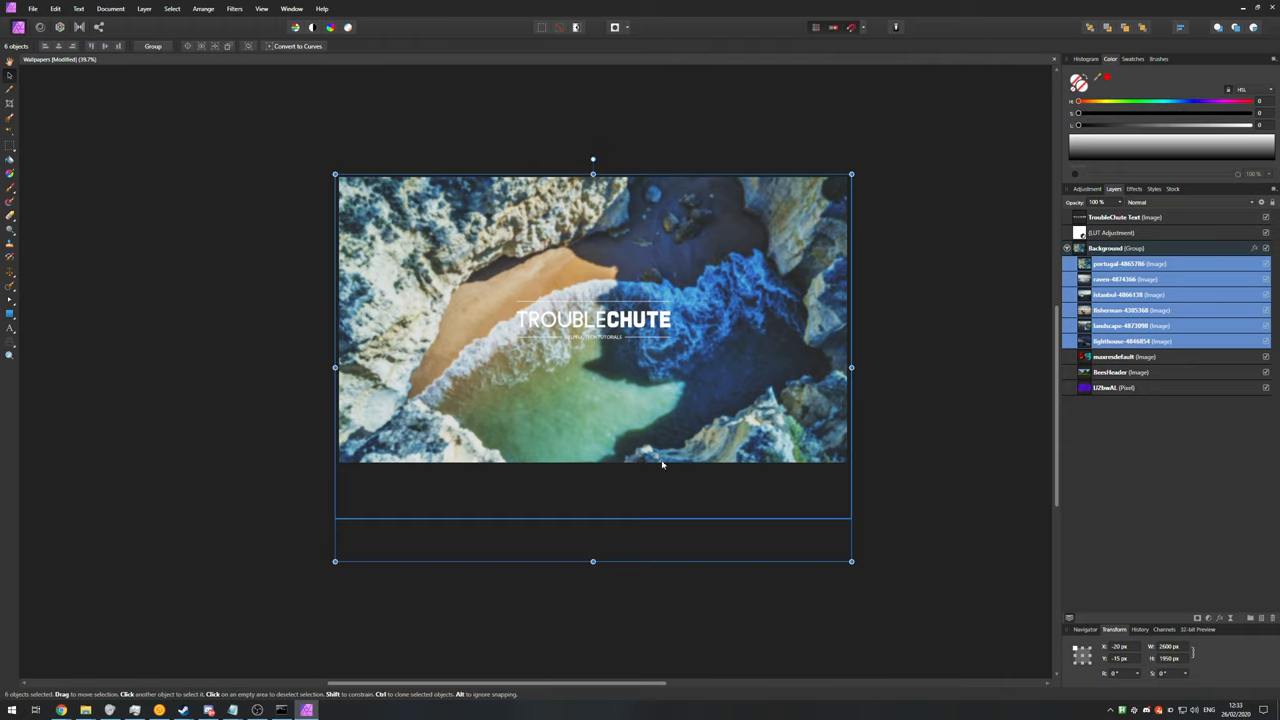
pyautogui.moveTo(632, 356)
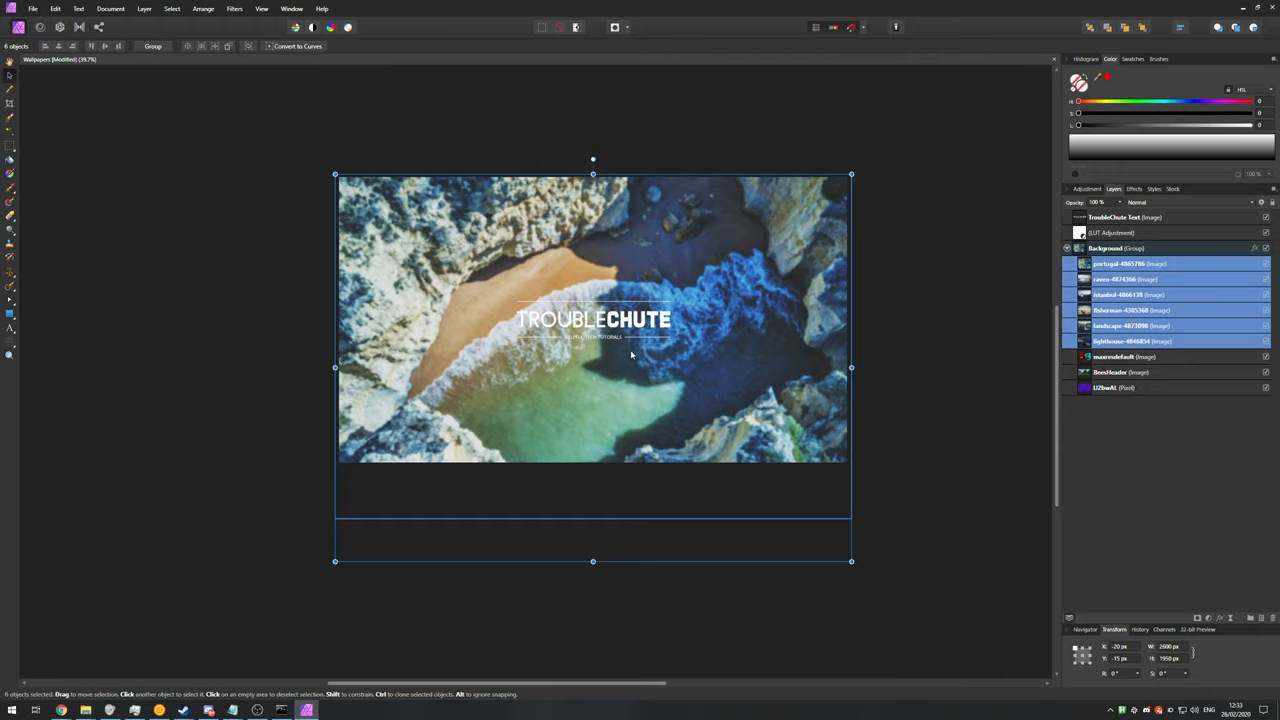
pyautogui.click(204, 8)
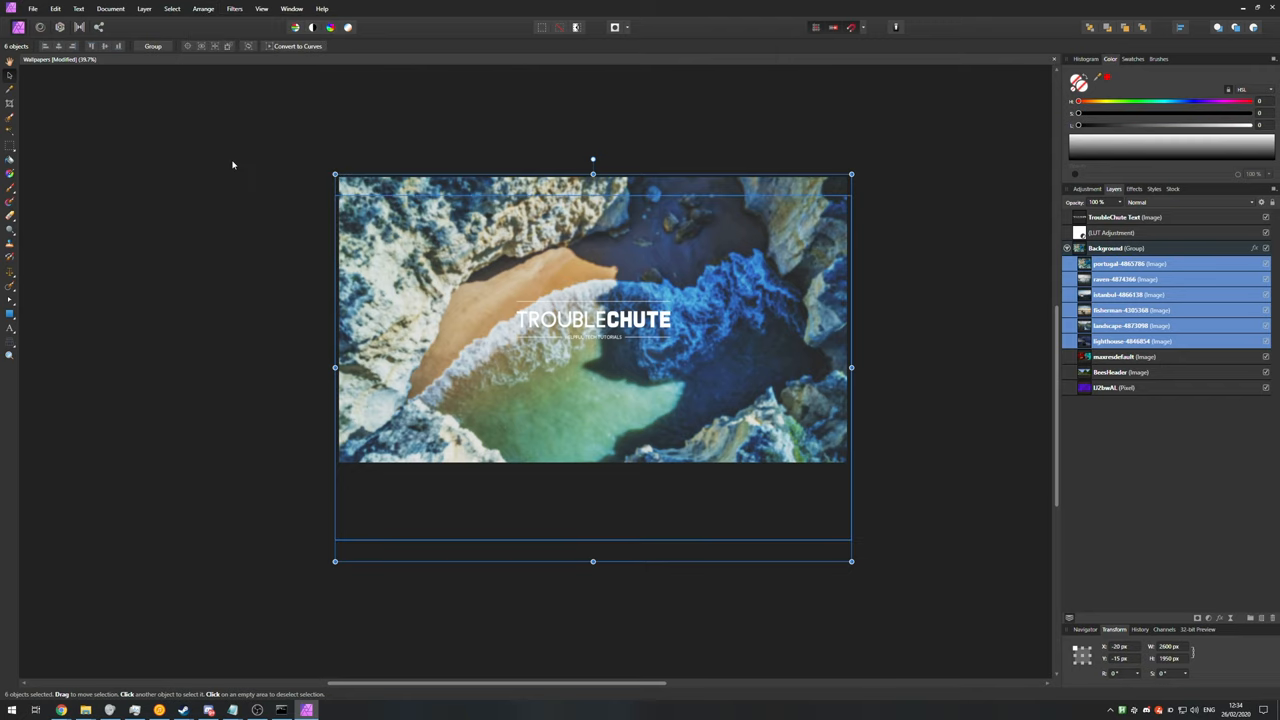
pyautogui.moveTo(592, 368); pyautogui.dragTo(592, 328)
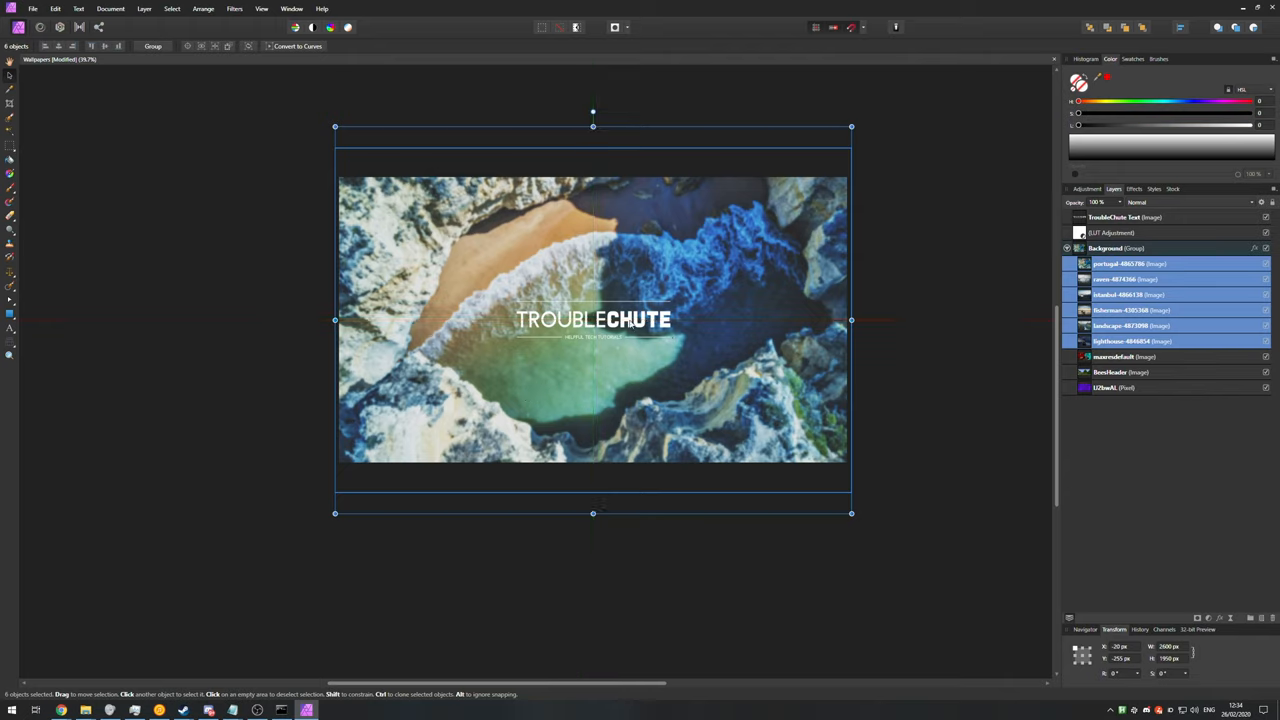
pyautogui.moveTo(596, 148)
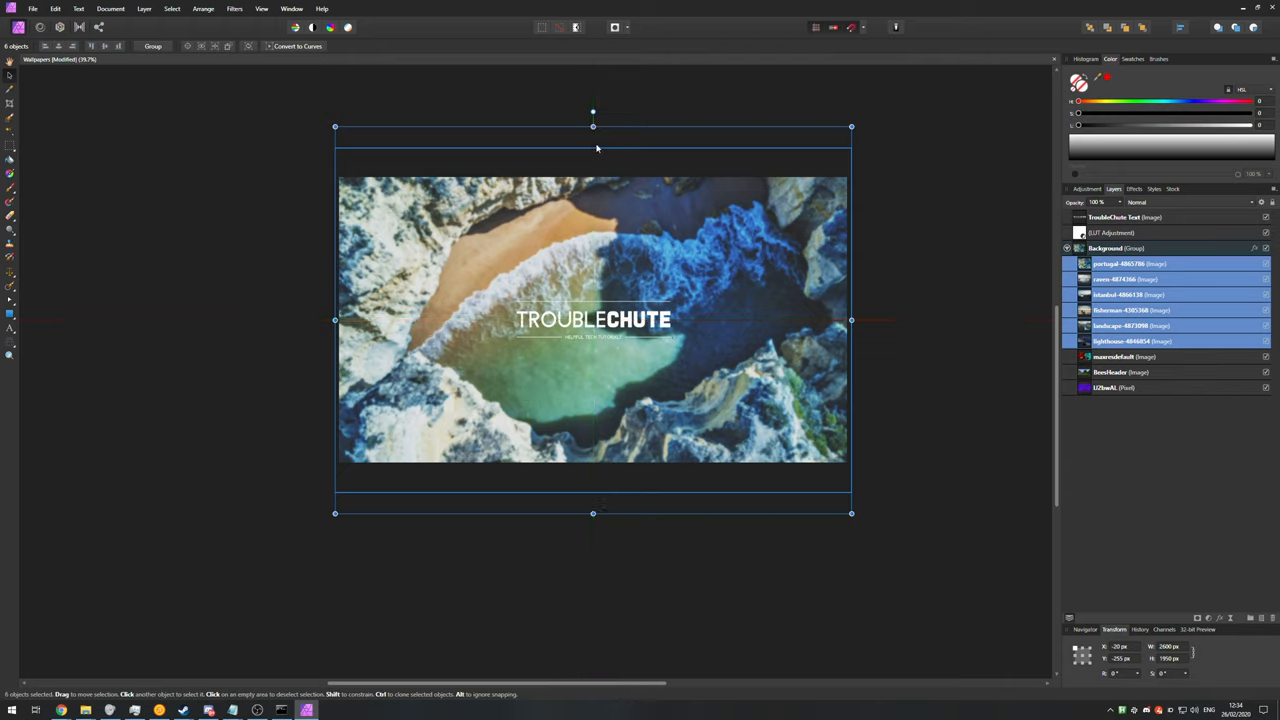
pyautogui.moveTo(852, 150)
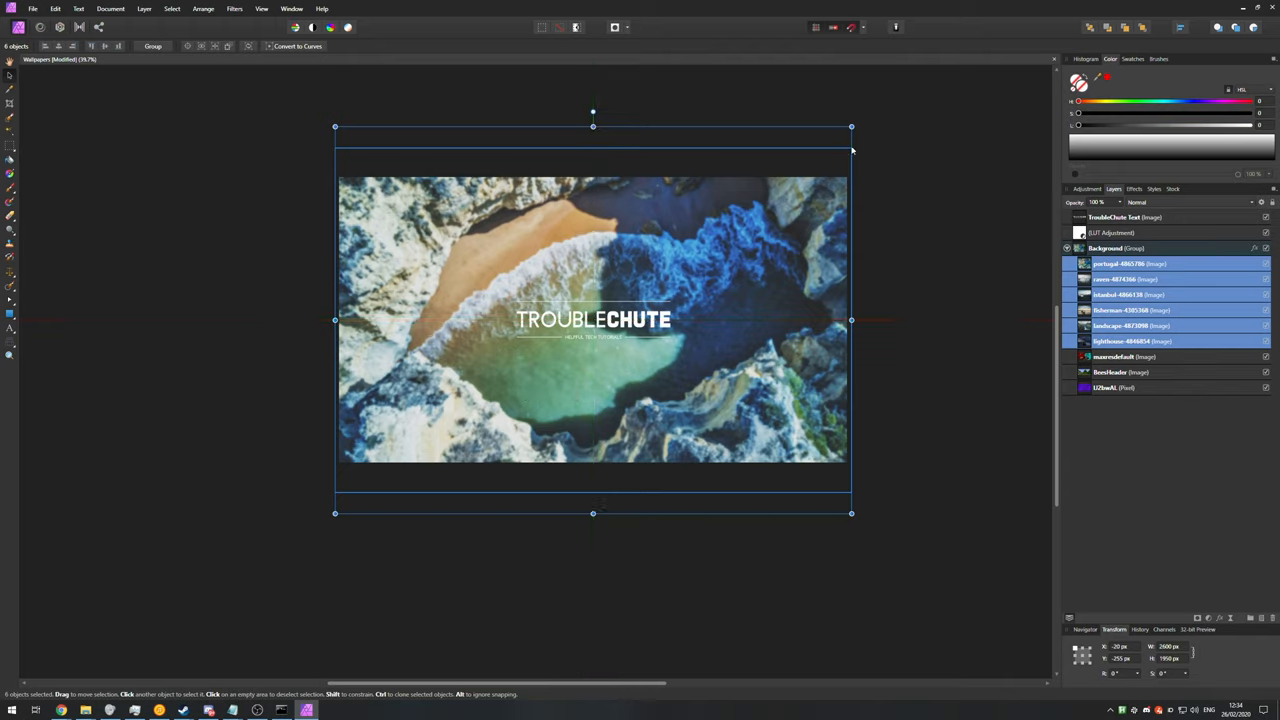
pyautogui.moveTo(852, 28)
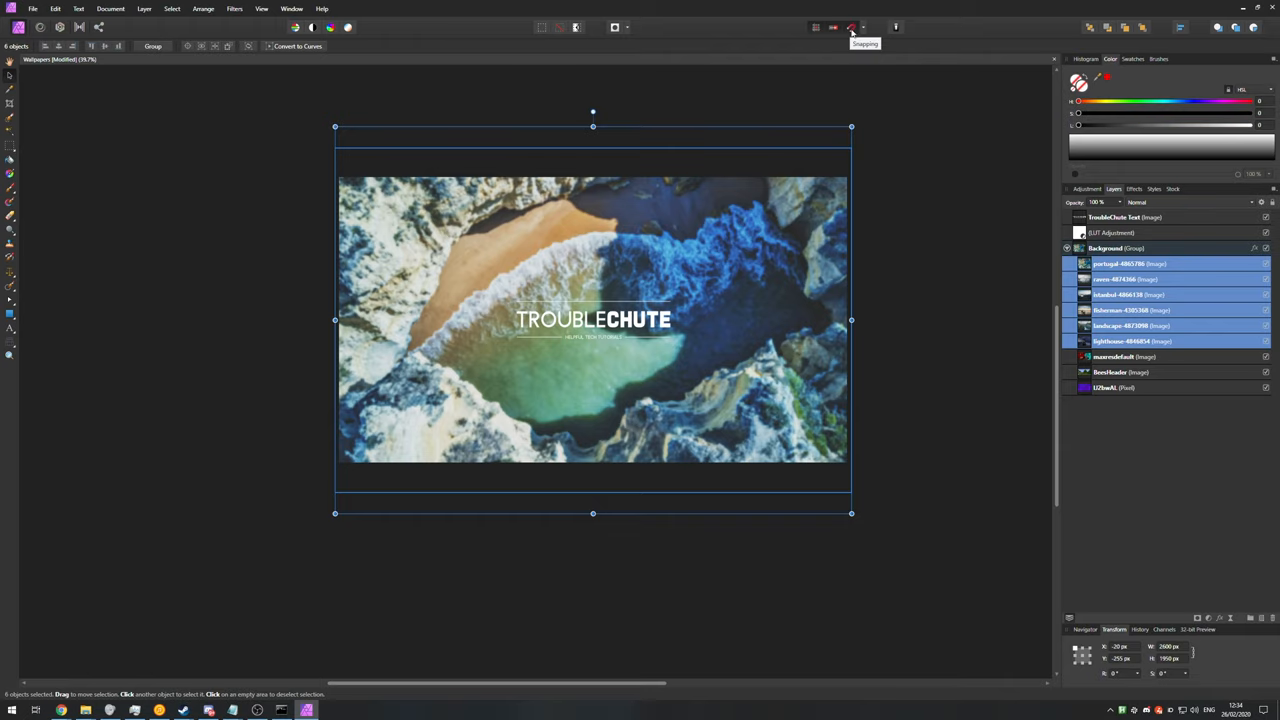
pyautogui.moveTo(852, 24)
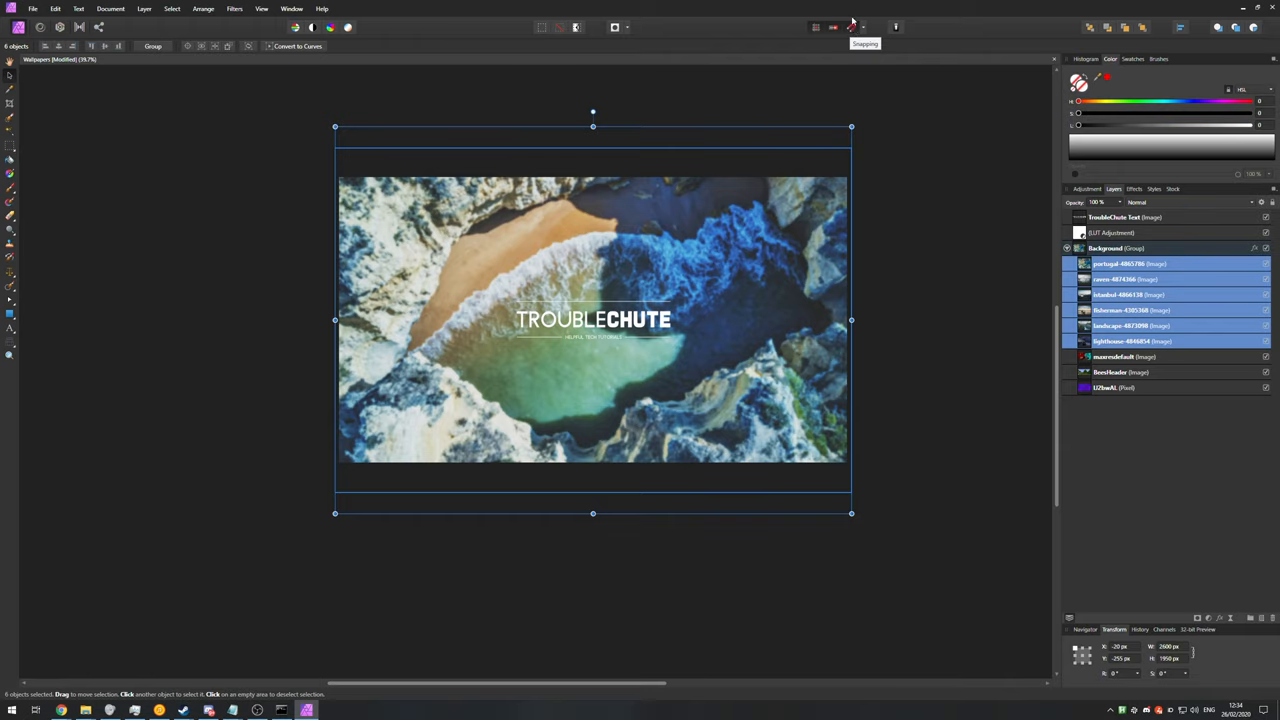
pyautogui.click(1120, 356)
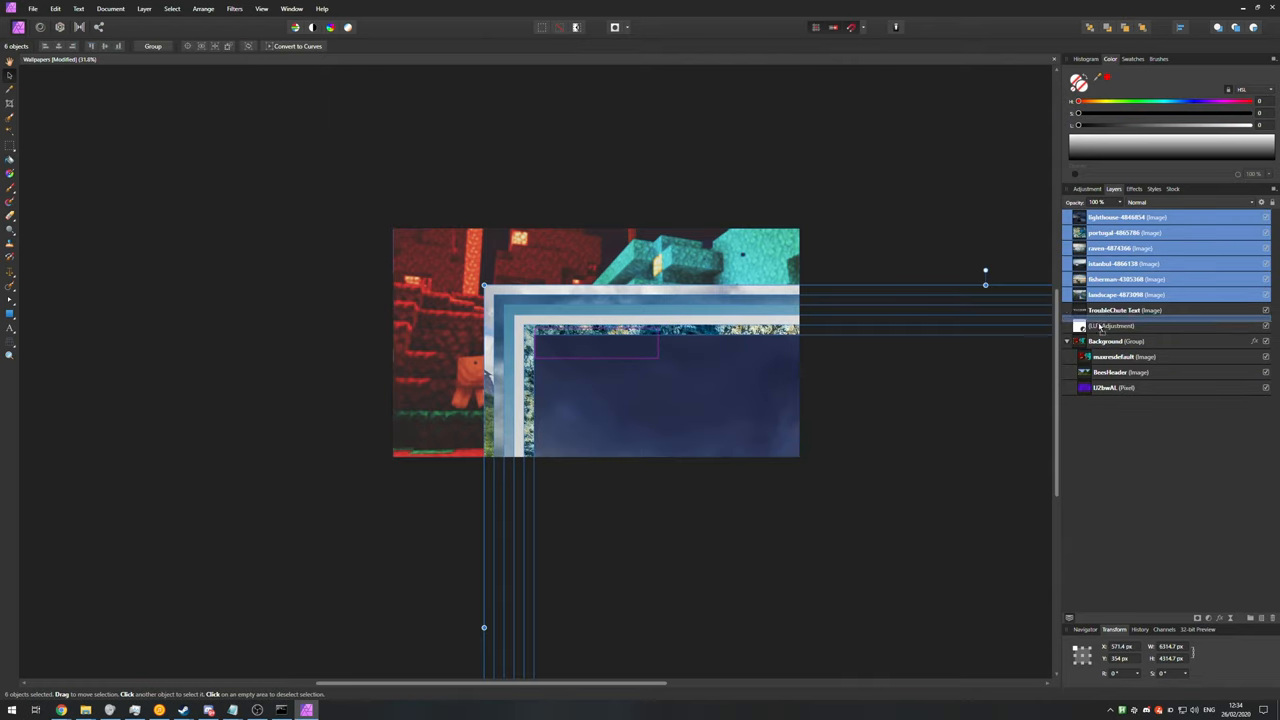
# Restack the wallpaper images back behind the logo using Arrange.
pyautogui.click(204, 8)
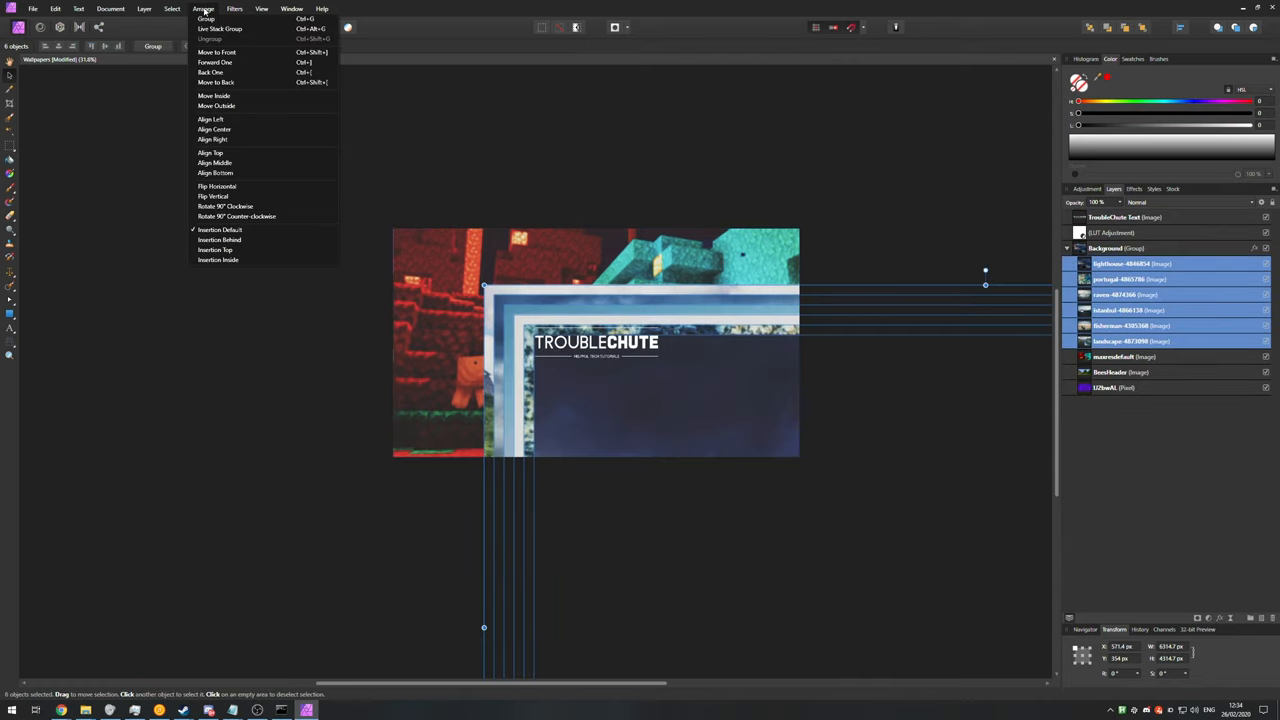
pyautogui.click(216, 62)
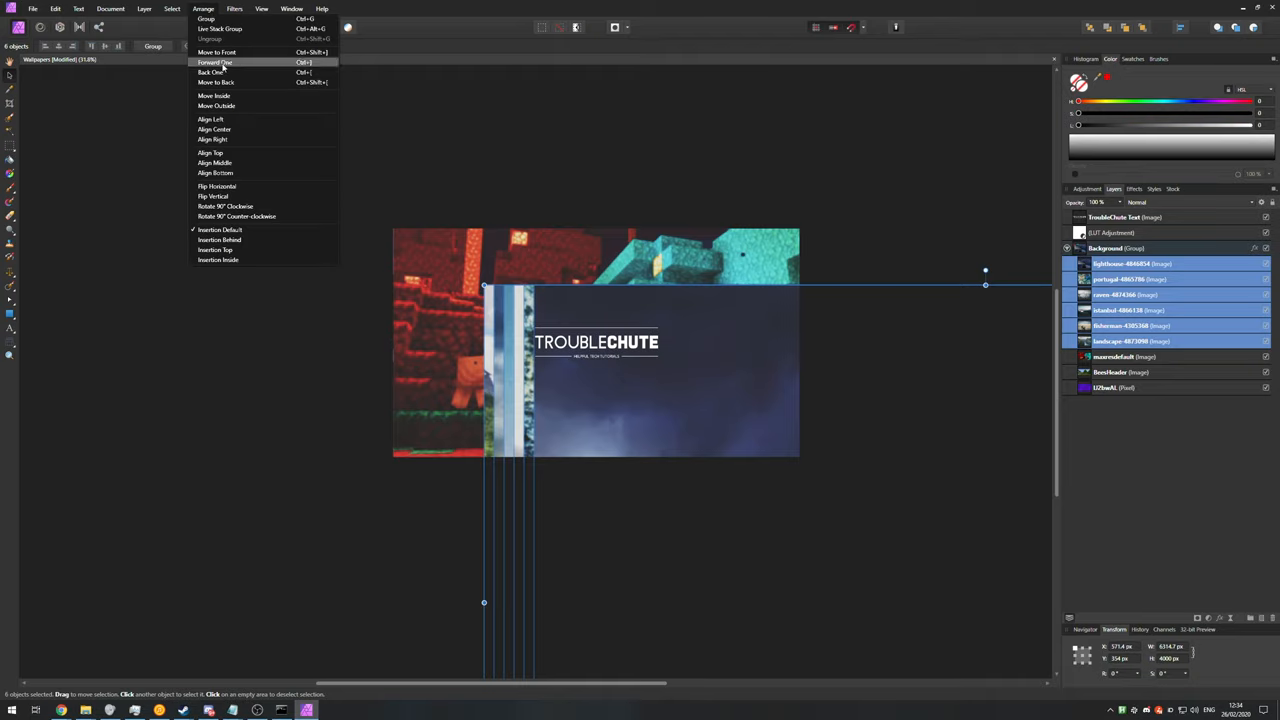
pyautogui.click(216, 62)
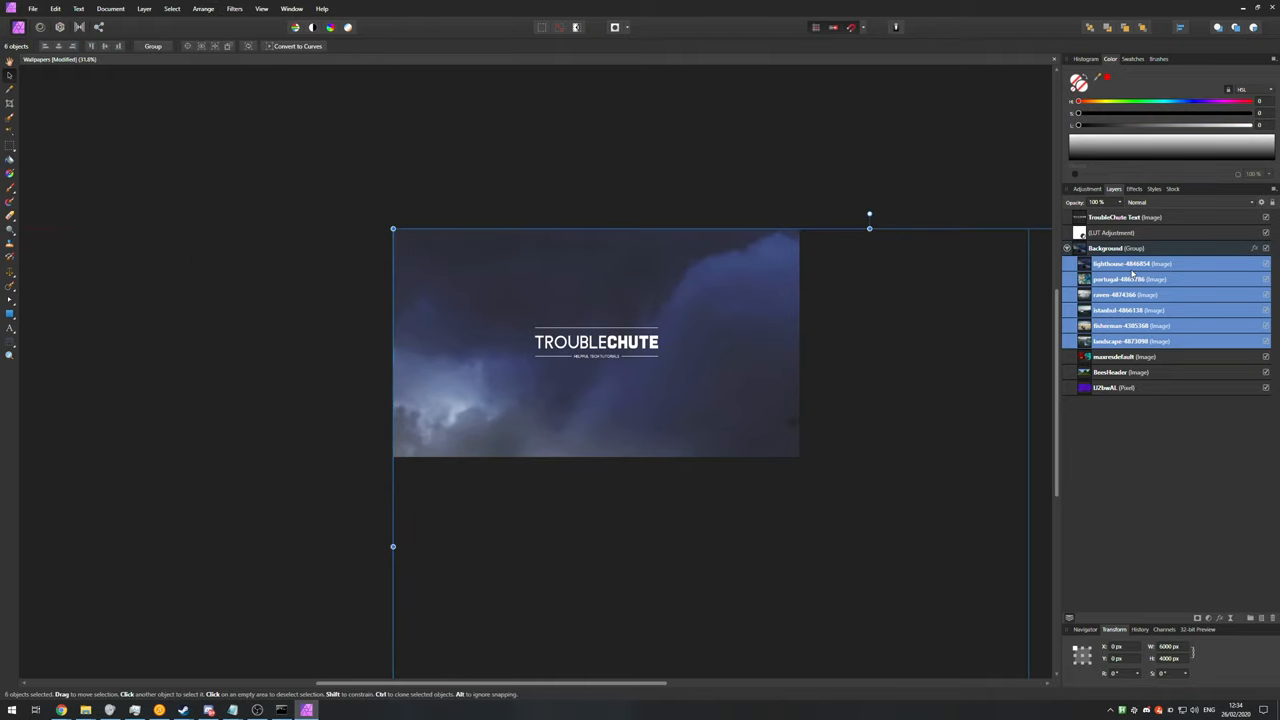
# Select the storm and next wallpaper images and fit the landscape image to canvas width.
pyautogui.click(1130, 264)
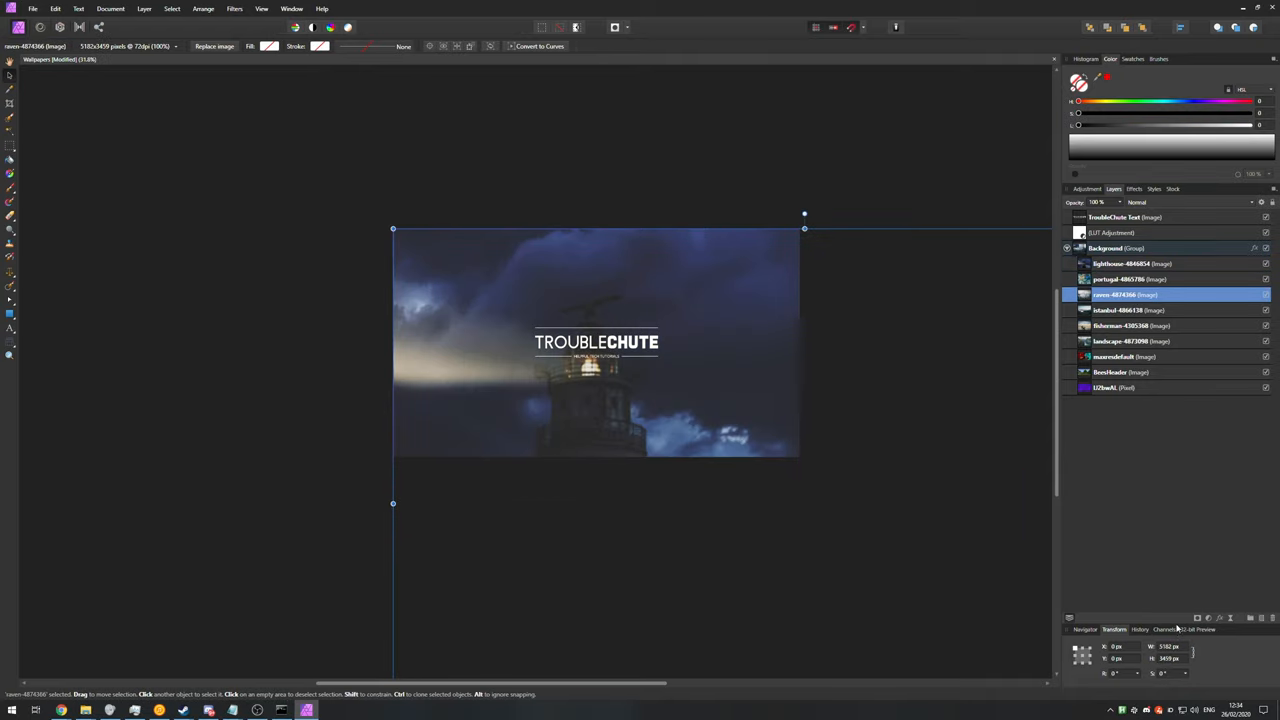
pyautogui.click(1130, 326)
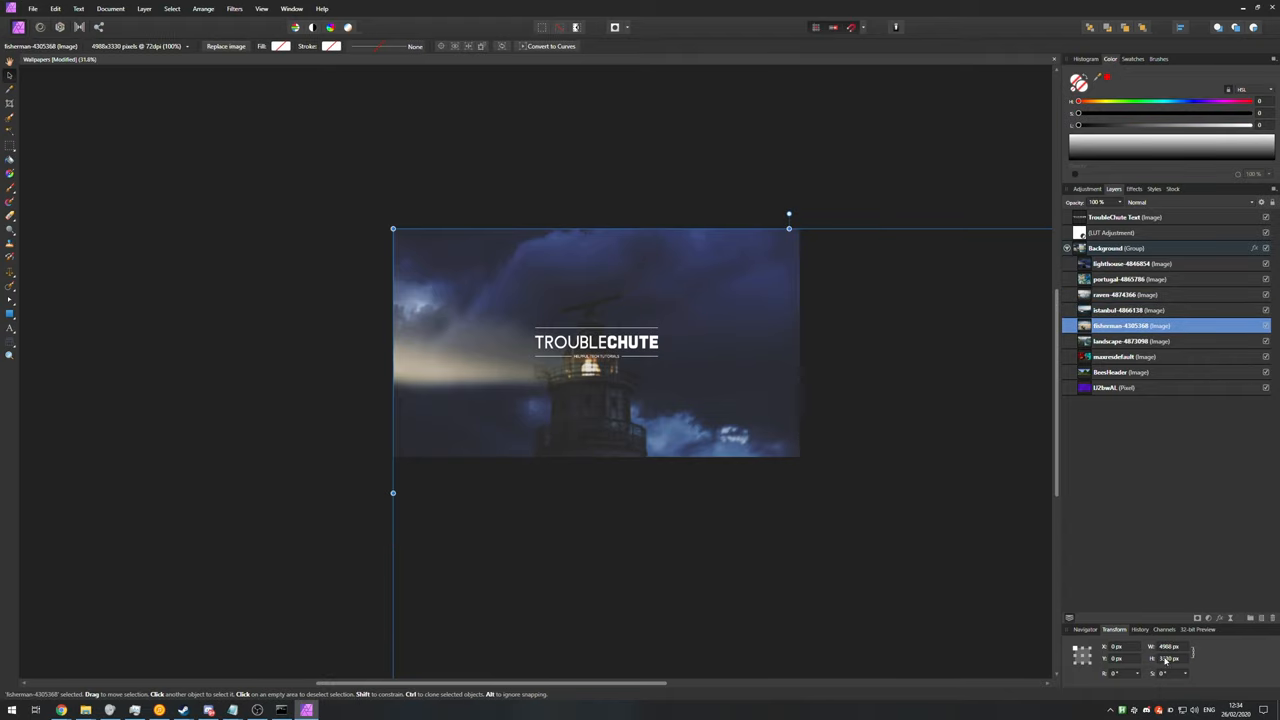
pyautogui.click(1130, 340)
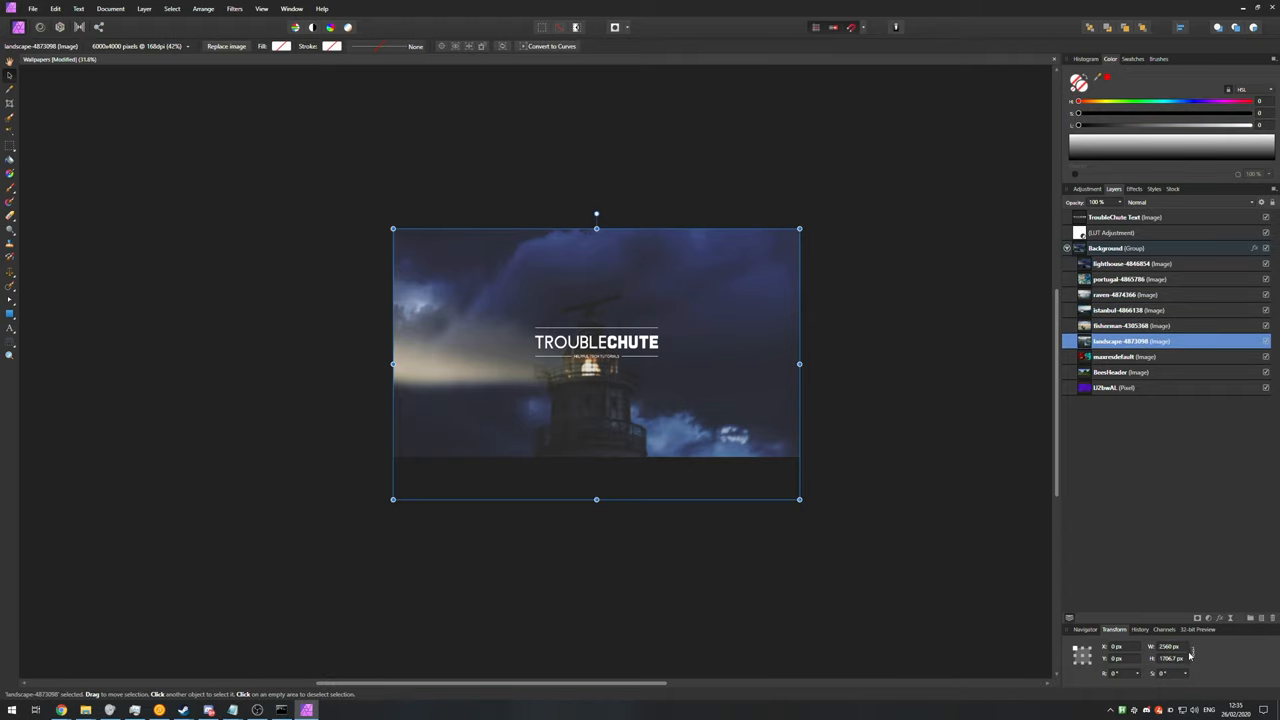
pyautogui.click(204, 8)
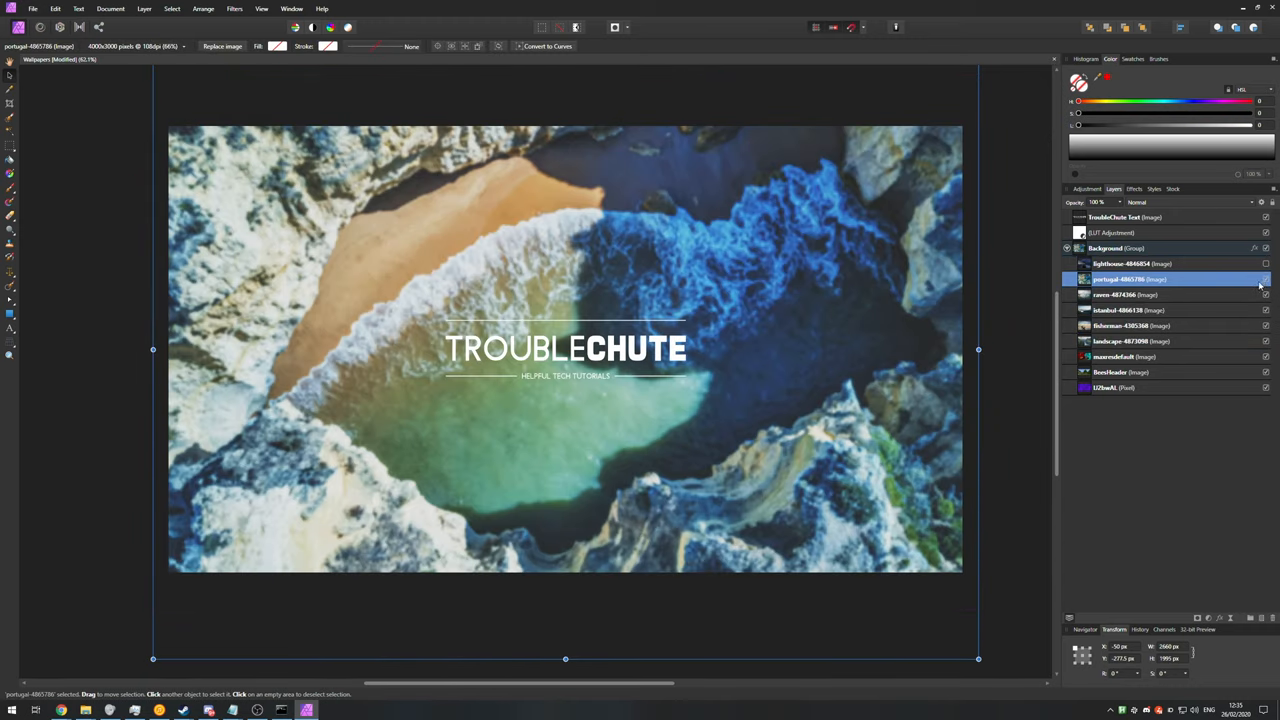
# Hide the upper wallpaper layers to reveal the beach and Minecraft images beneath.
pyautogui.click(1266, 310)
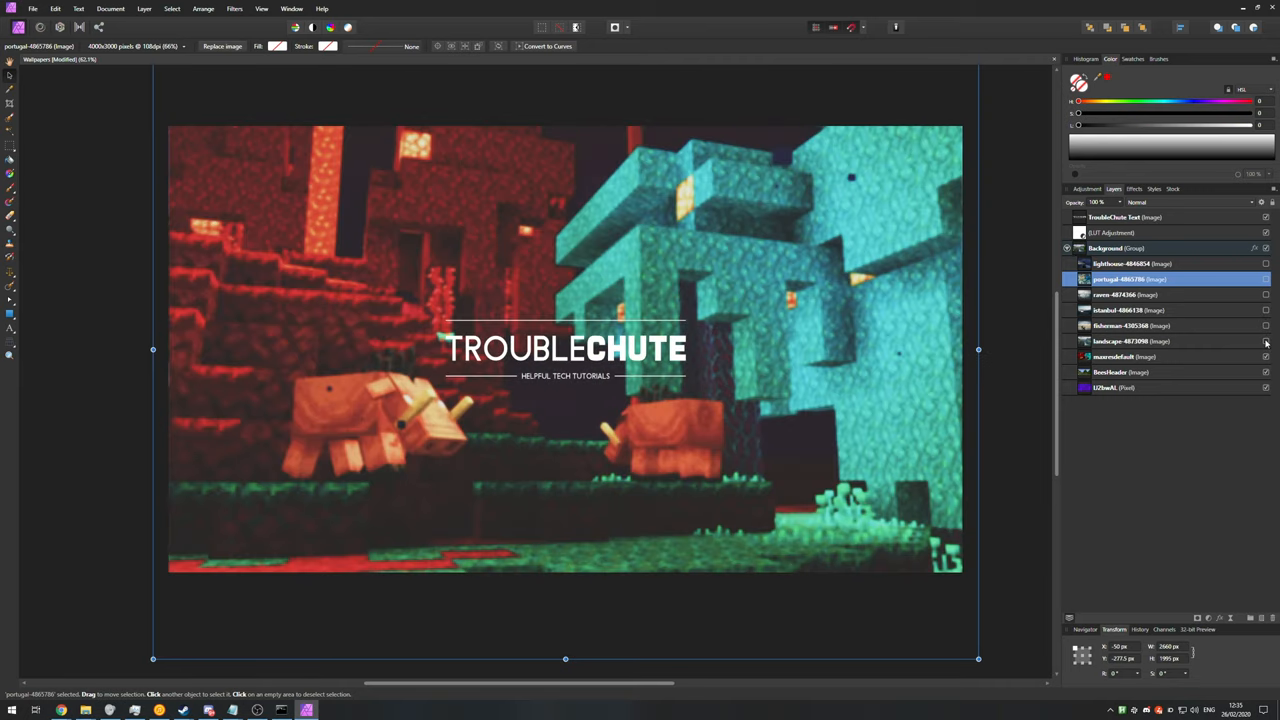
pyautogui.click(1266, 296)
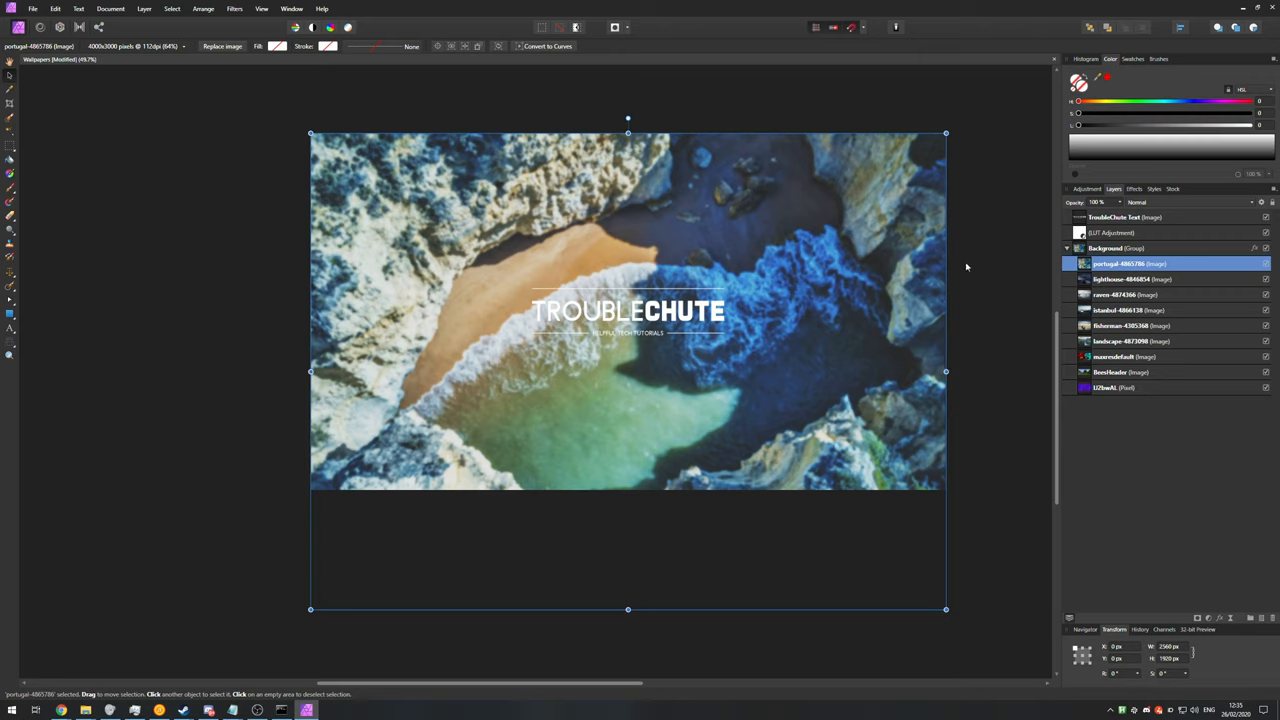
pyautogui.moveTo(1192, 656)
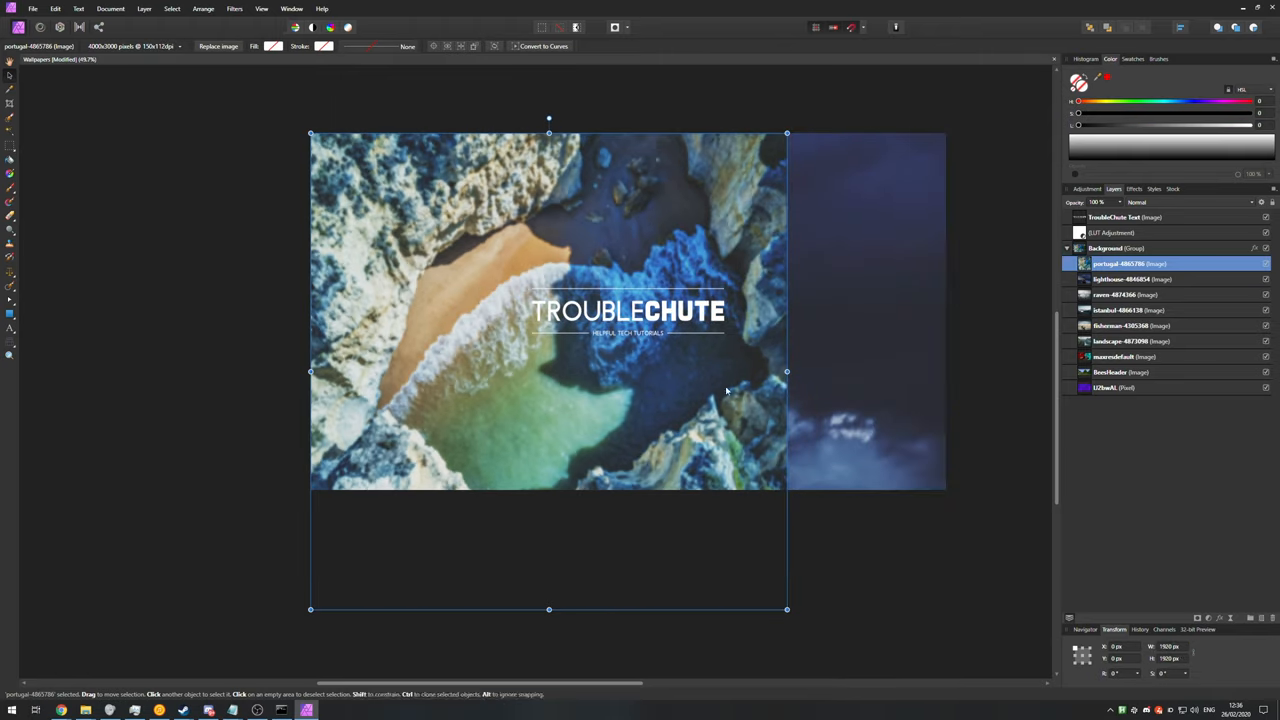
pyautogui.moveTo(716, 462)
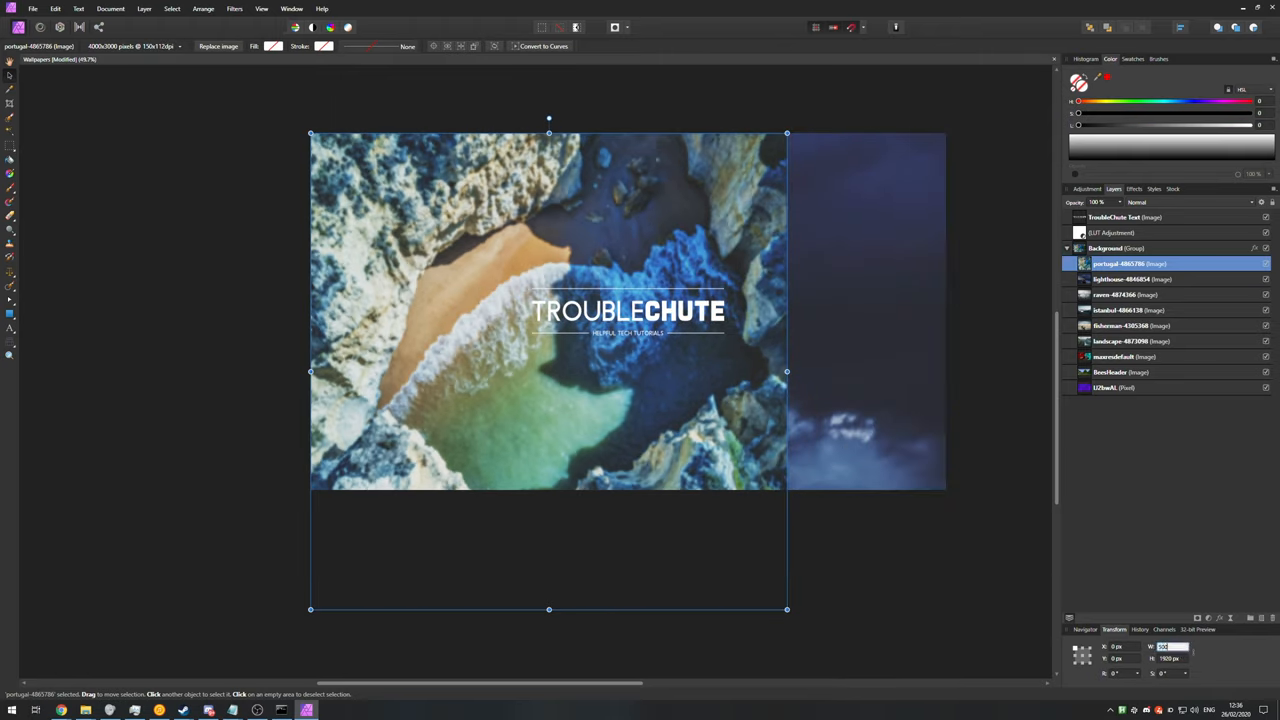
# Squash the beach image into a narrow strip, then restore it to canvas width.
pyautogui.moveTo(788, 372); pyautogui.dragTo(432, 372)
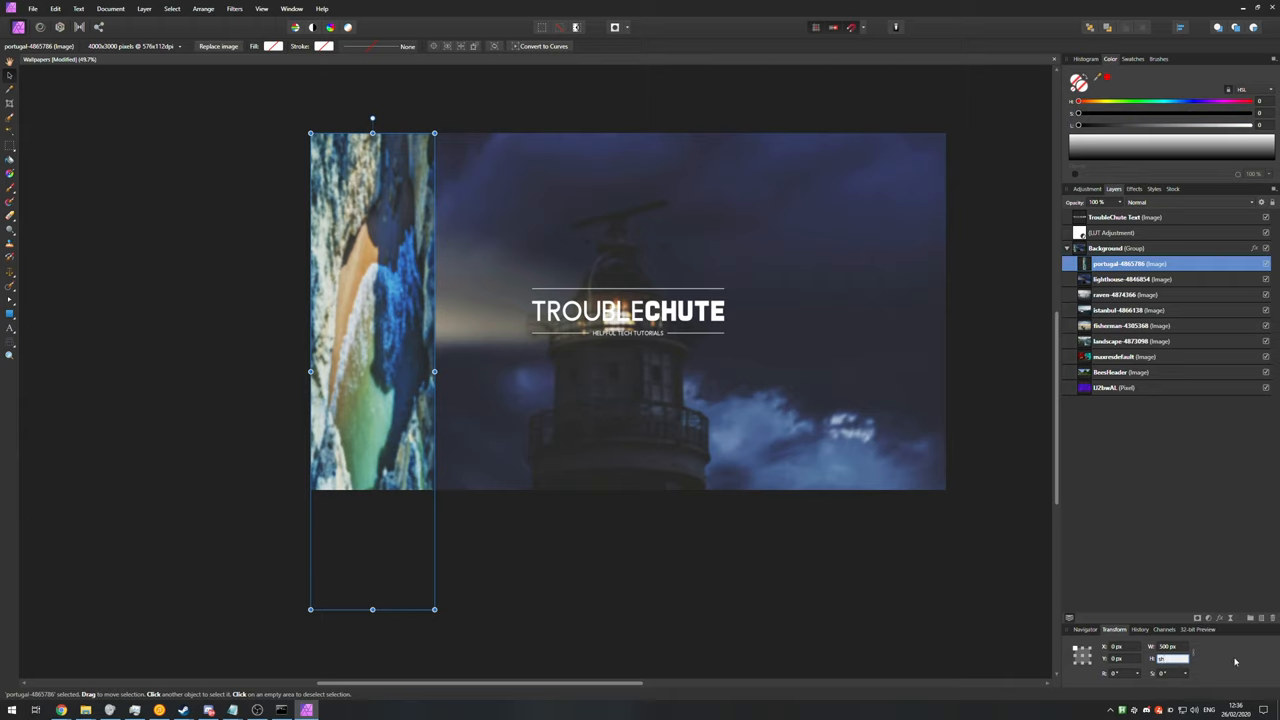
pyautogui.moveTo(372, 608); pyautogui.dragTo(372, 490)
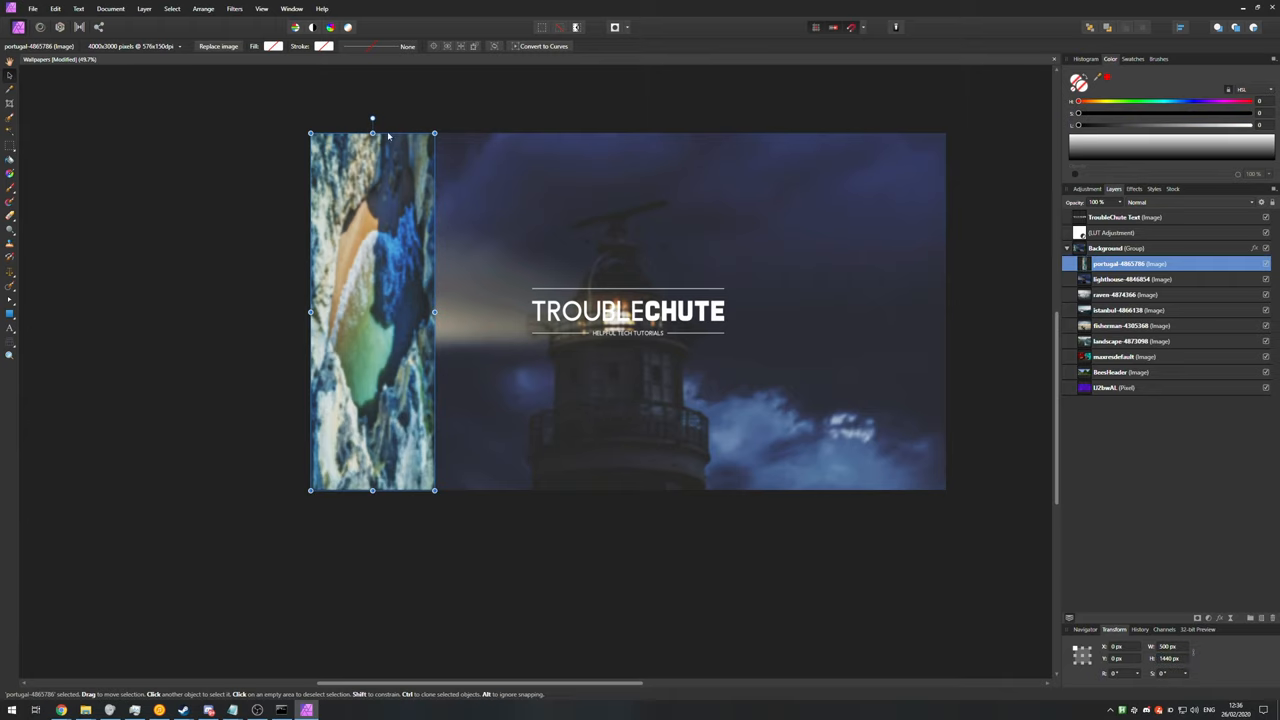
pyautogui.moveTo(1072, 552)
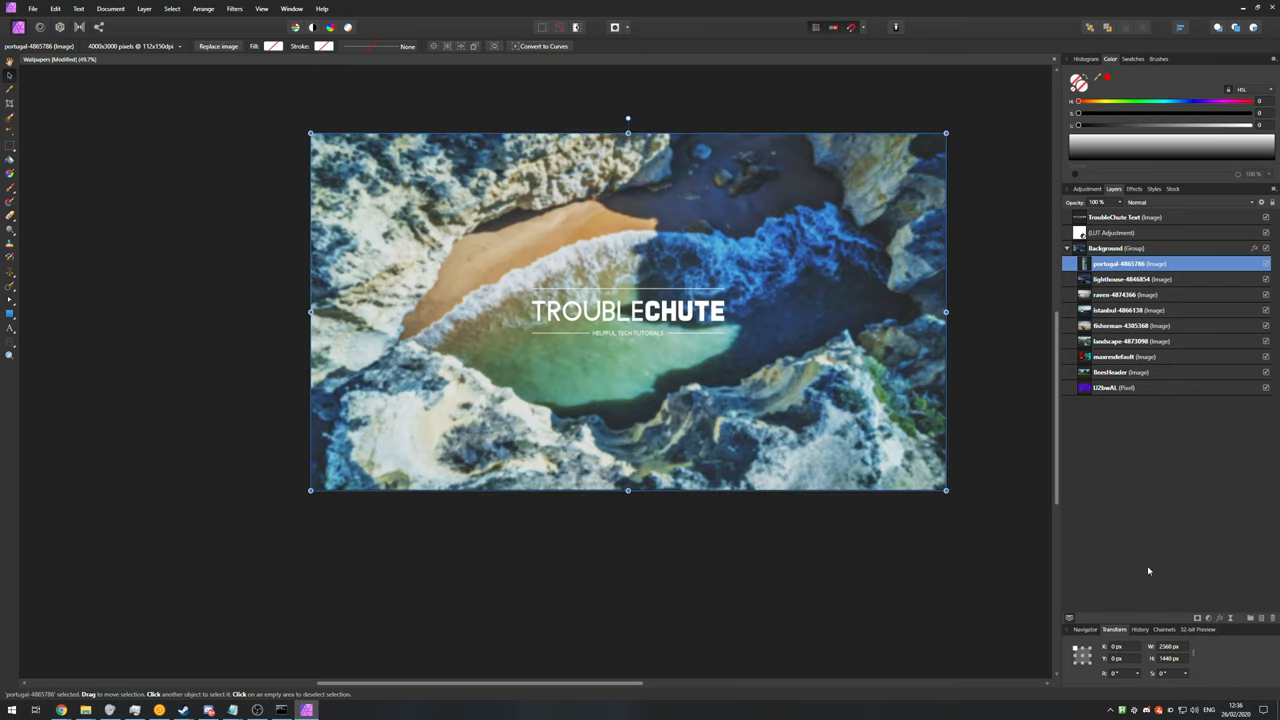
pyautogui.moveTo(816, 412)
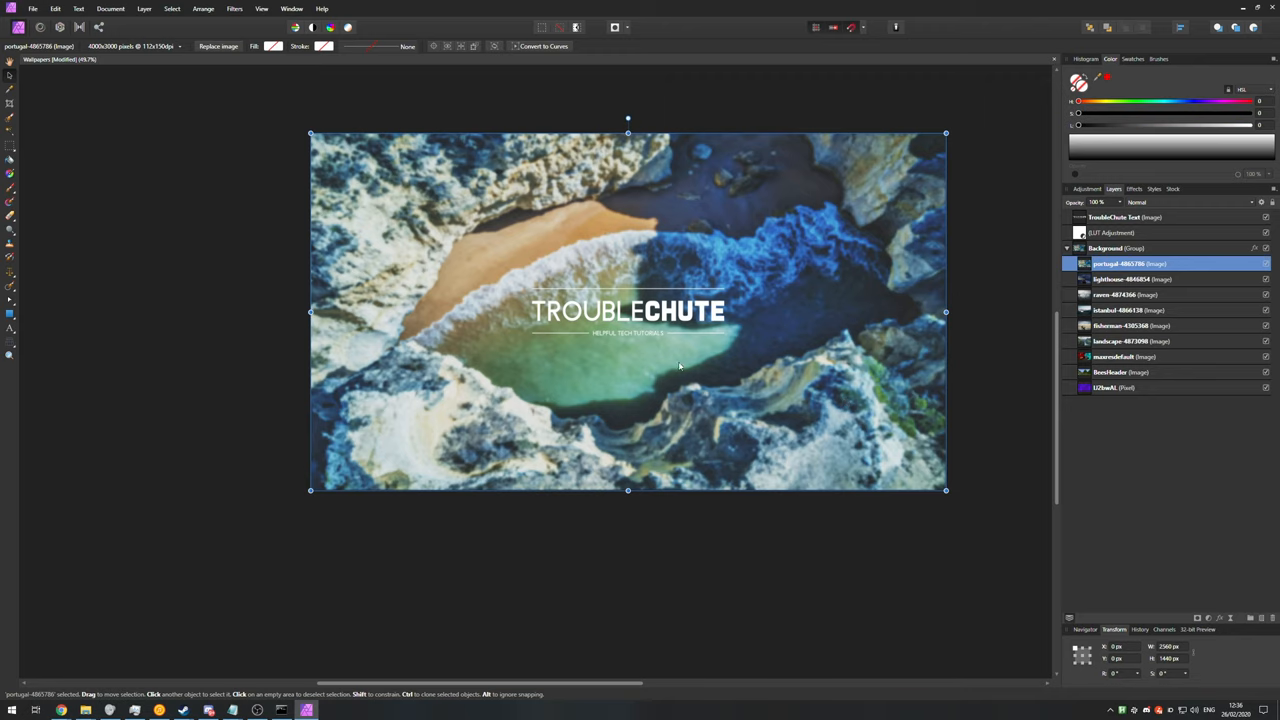
# Scale the beach image up proportionally past the canvas edges.
pyautogui.moveTo(628, 490); pyautogui.dragTo(628, 548)
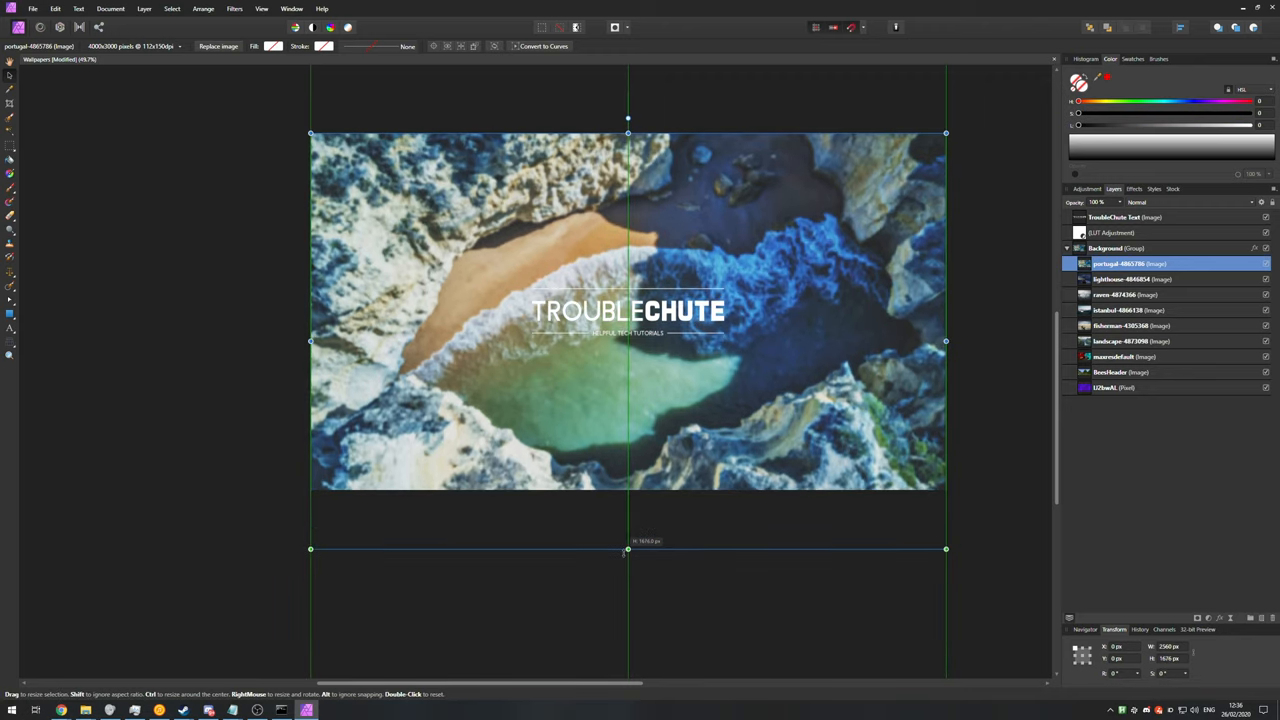
pyautogui.moveTo(628, 548); pyautogui.dragTo(628, 482)
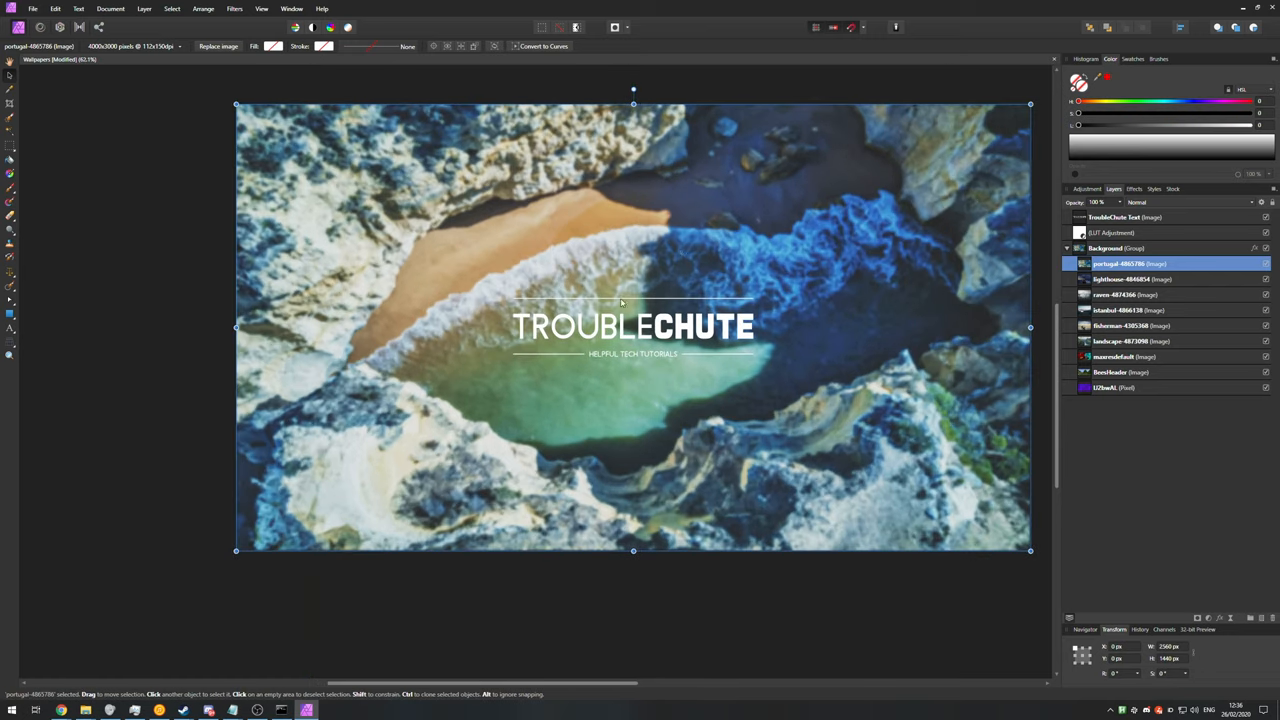
pyautogui.moveTo(632, 328); pyautogui.dragTo(602, 312)
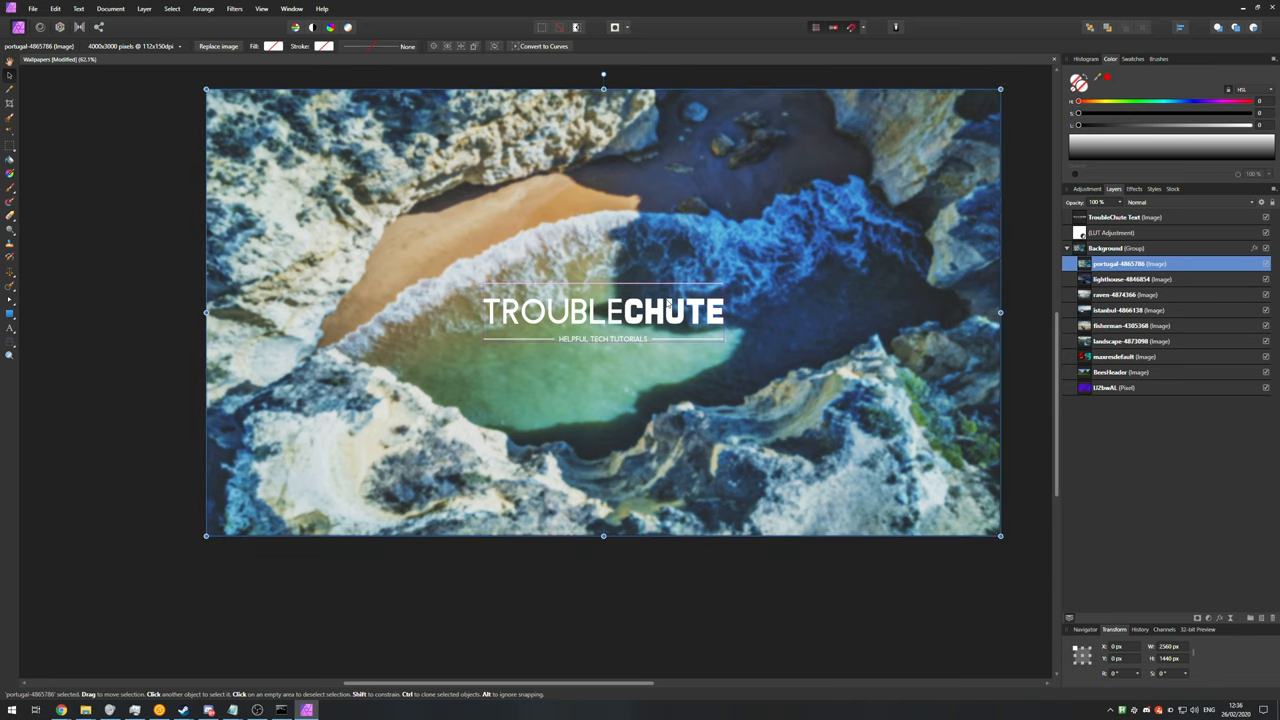
pyautogui.moveTo(598, 538)
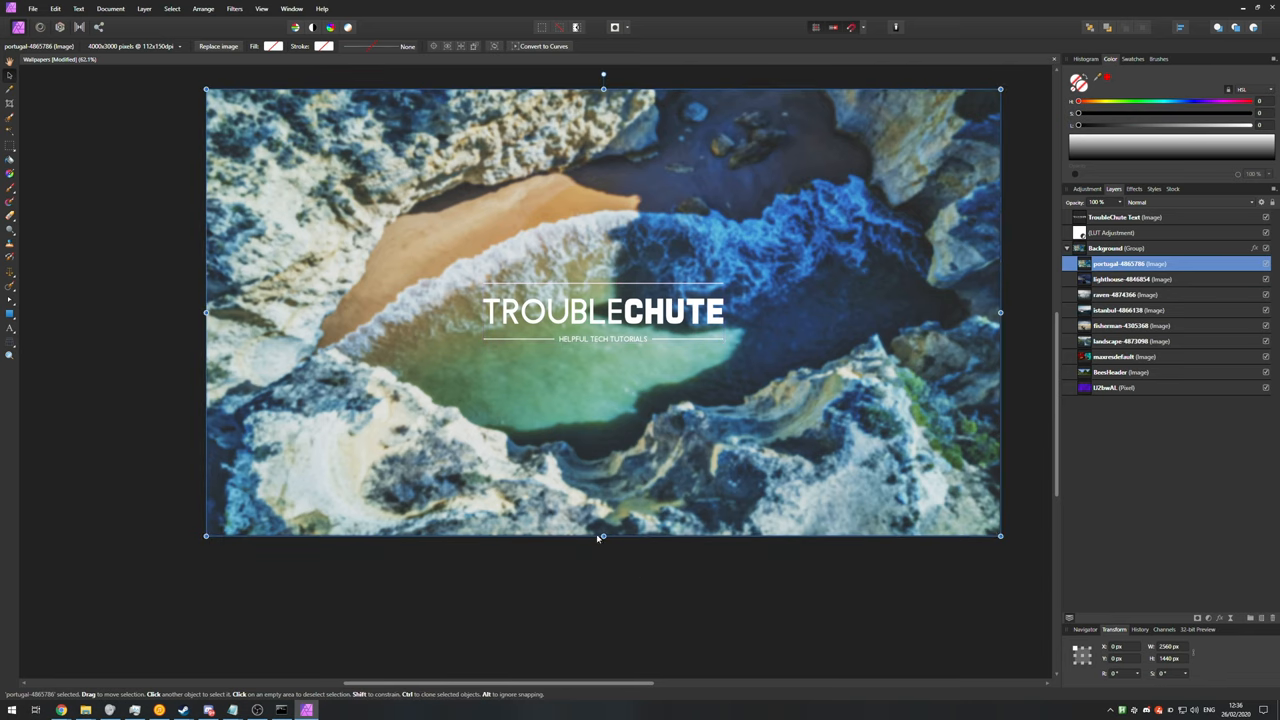